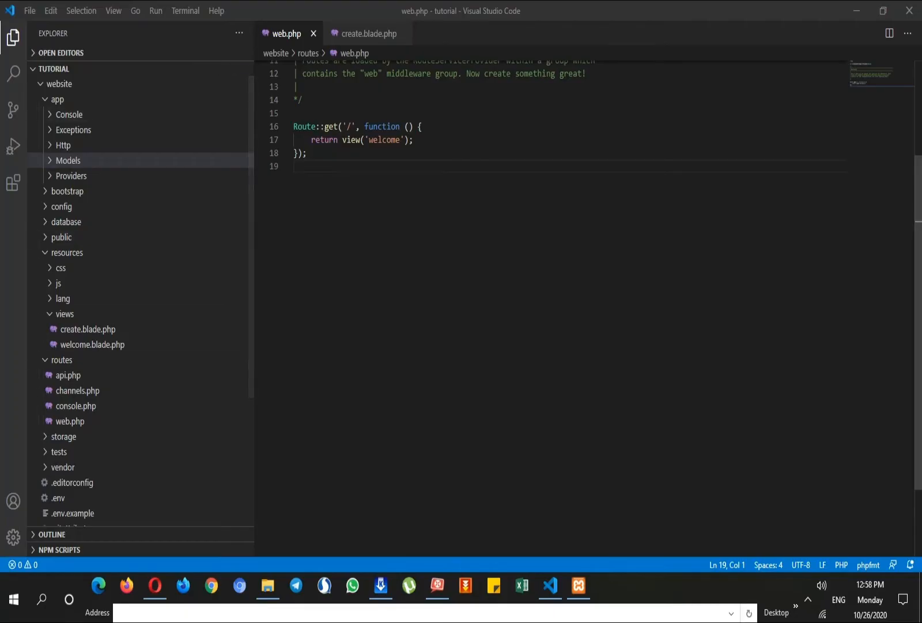
Step: Review the create form view markup, then return to the web.php routes file
left_click(368, 33)
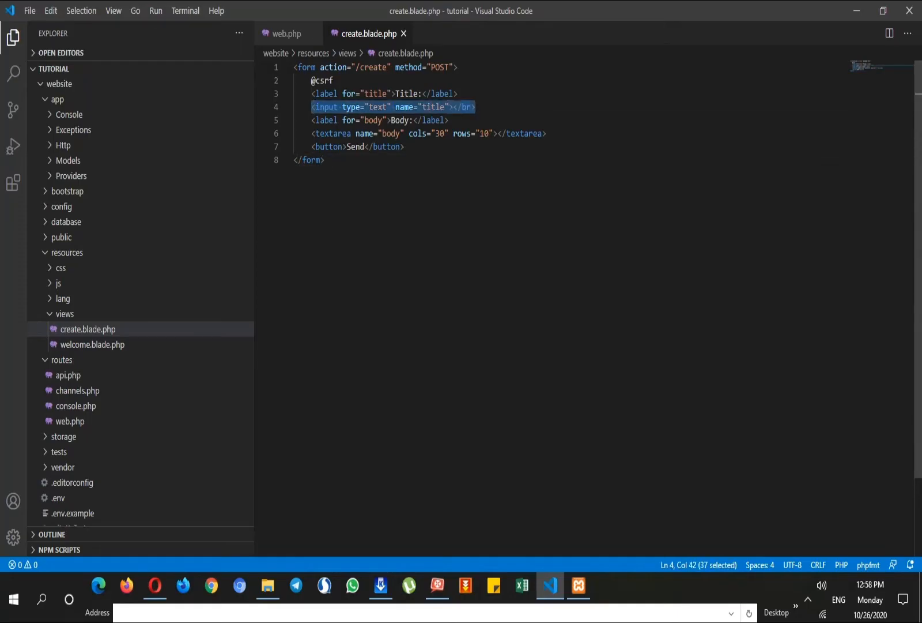
double_click(407, 93)
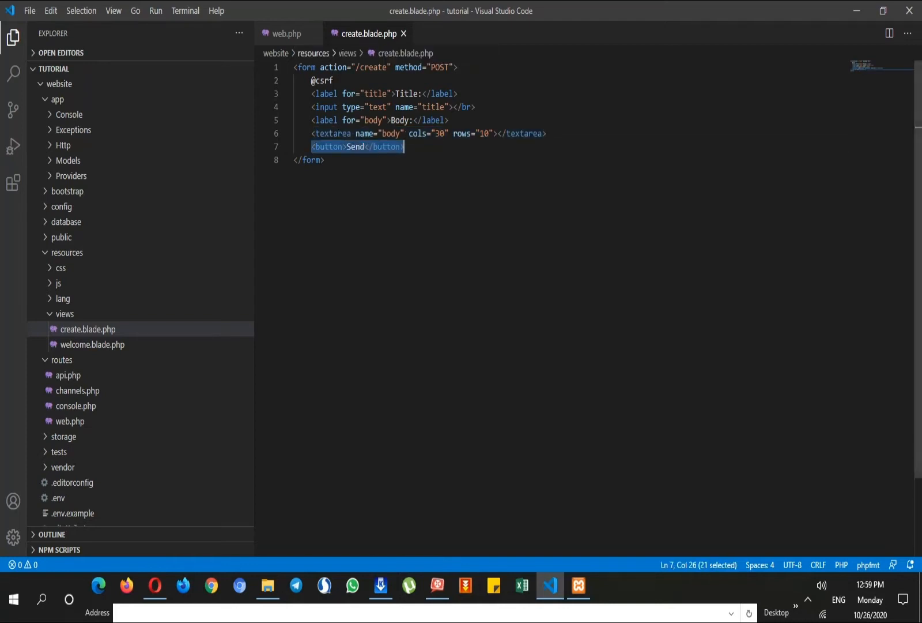
left_click(287, 34)
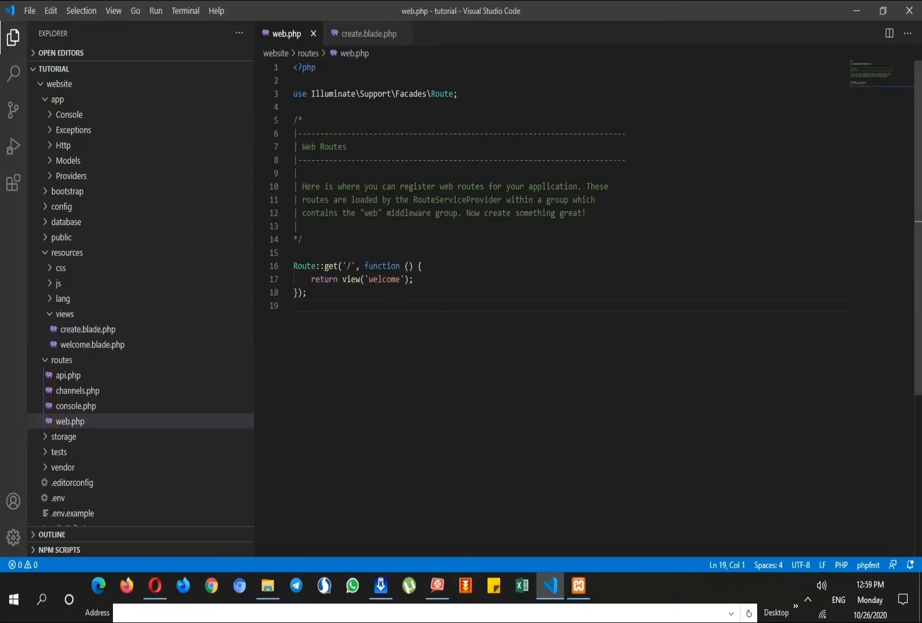
Step: Add Route::get('/create') returning view('create') and save web.php
type("Route::get(")
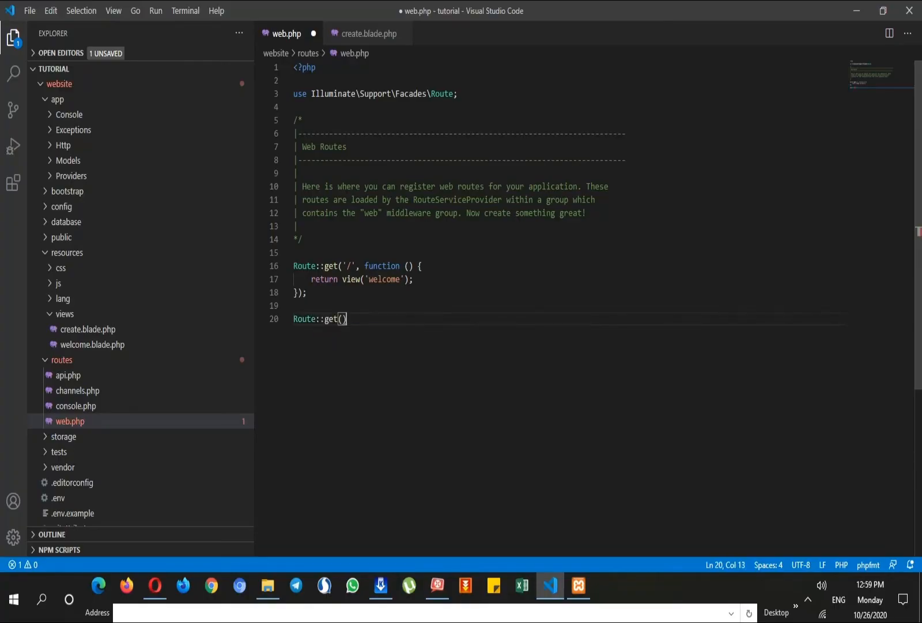
key("Left")
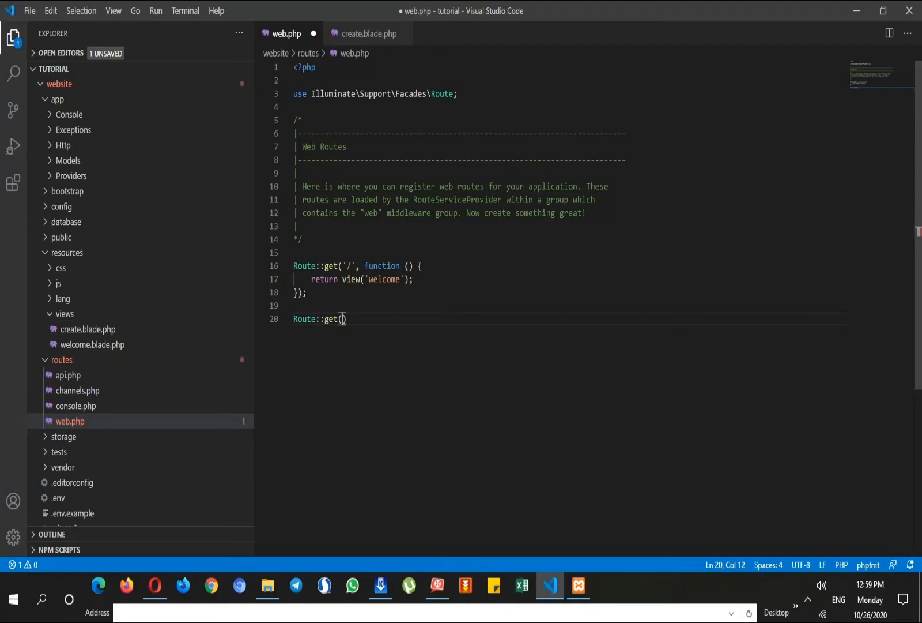
type("'/cr'")
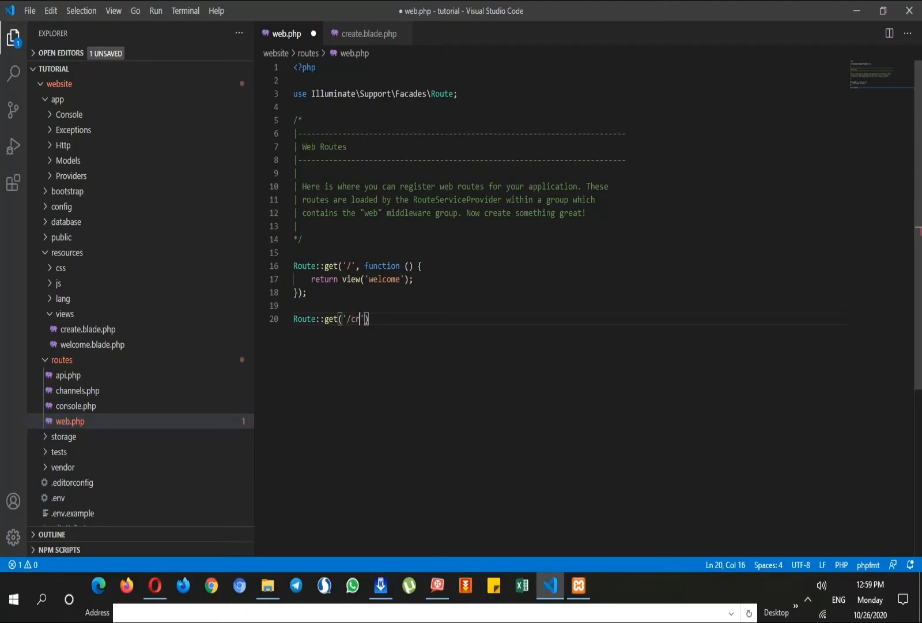
type("eate',function(")
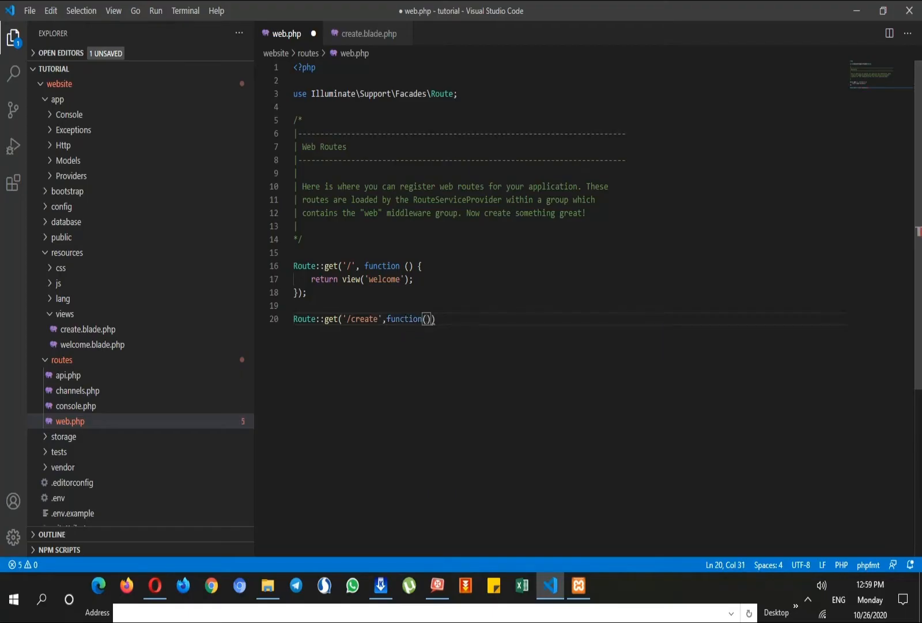
key("Enter")
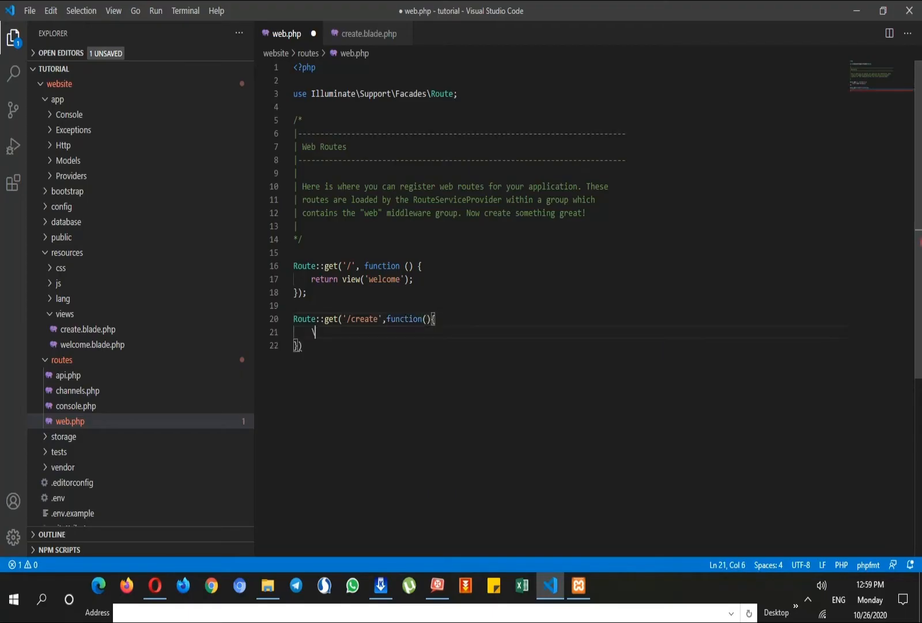
key("Backspace")
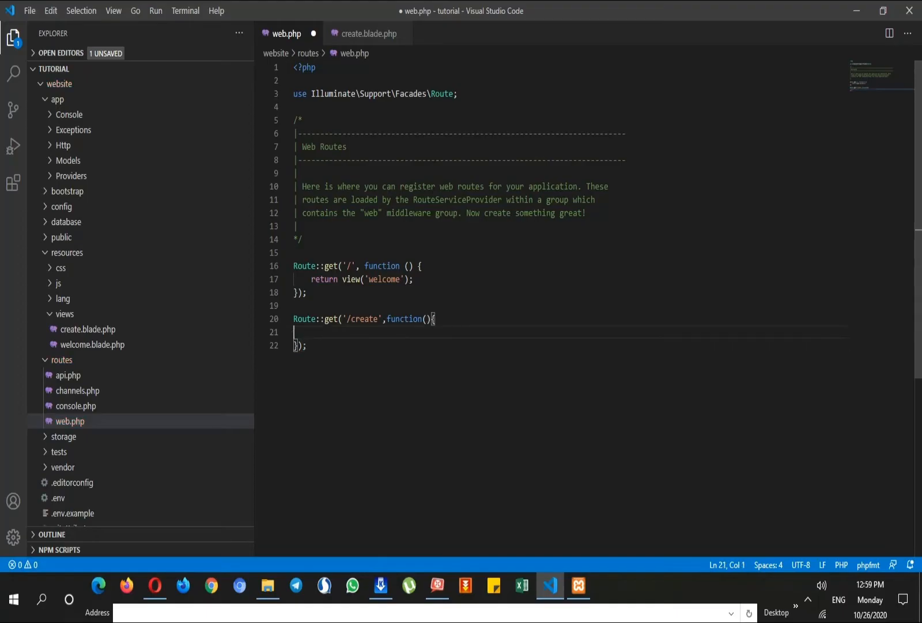
type("return view('');")
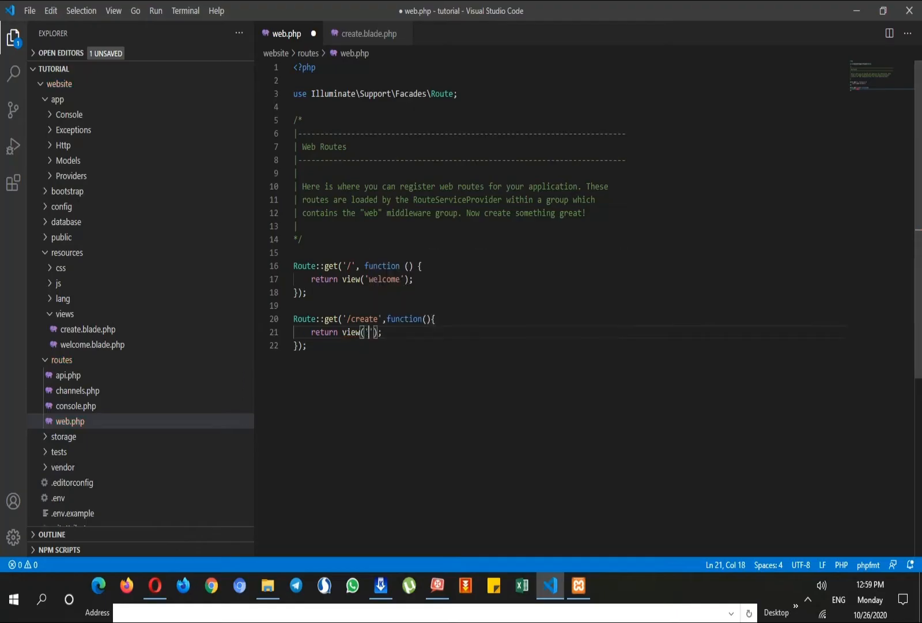
type("create")
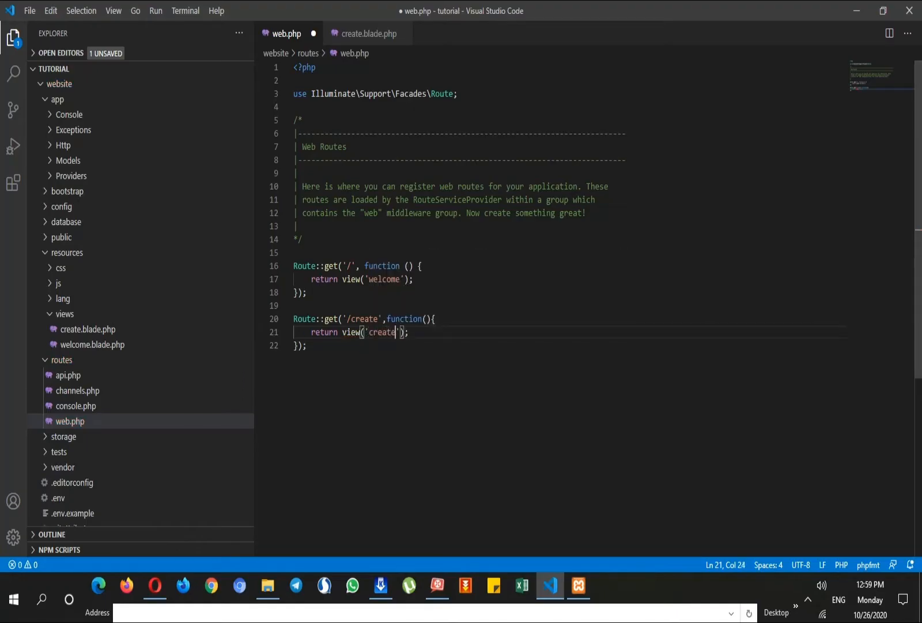
key("ctrl+s")
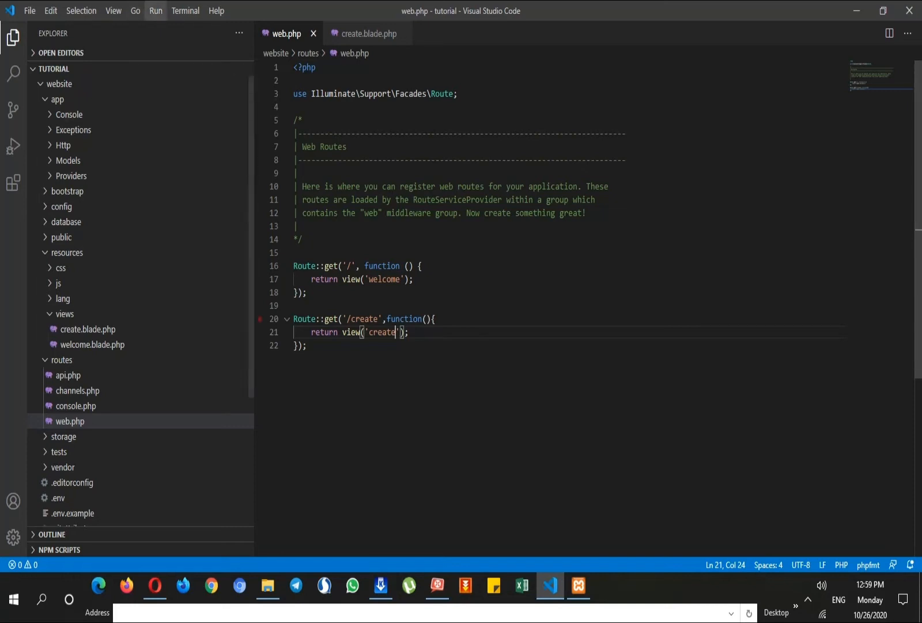
Step: In a new terminal, cd website and run php artisan make:model Article, then view Models/Article.php
left_click(185, 10)
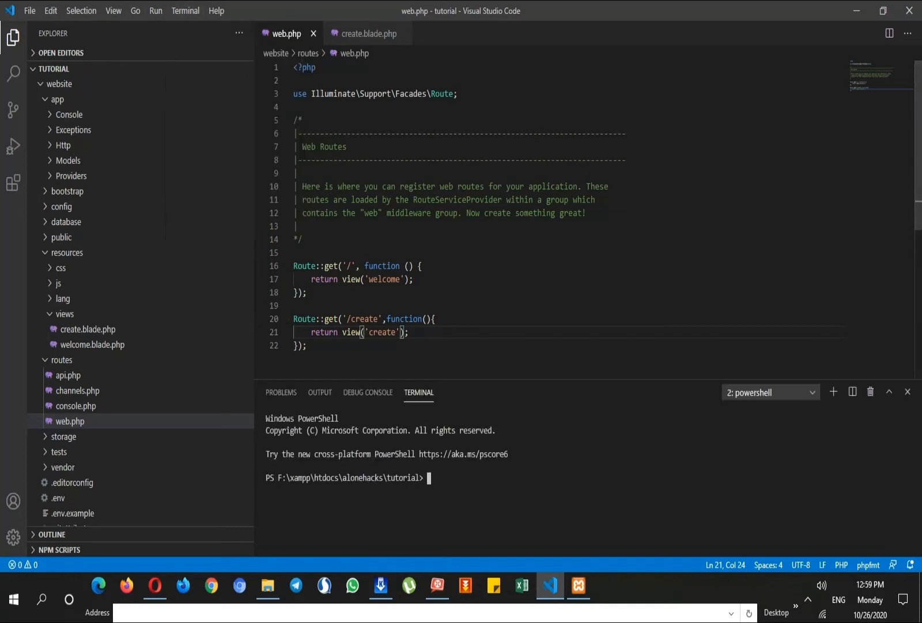
type("cd website")
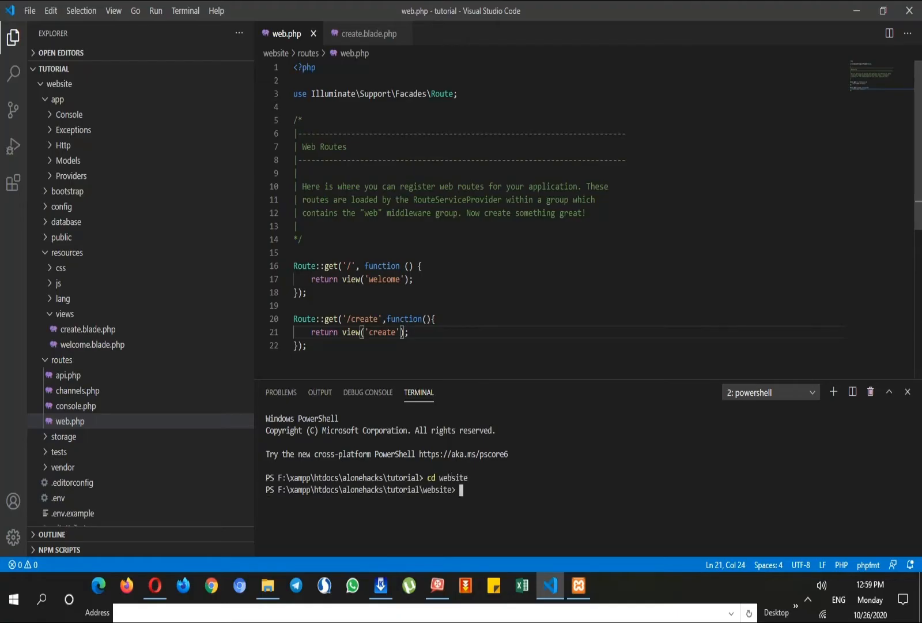
type("php artisan ma")
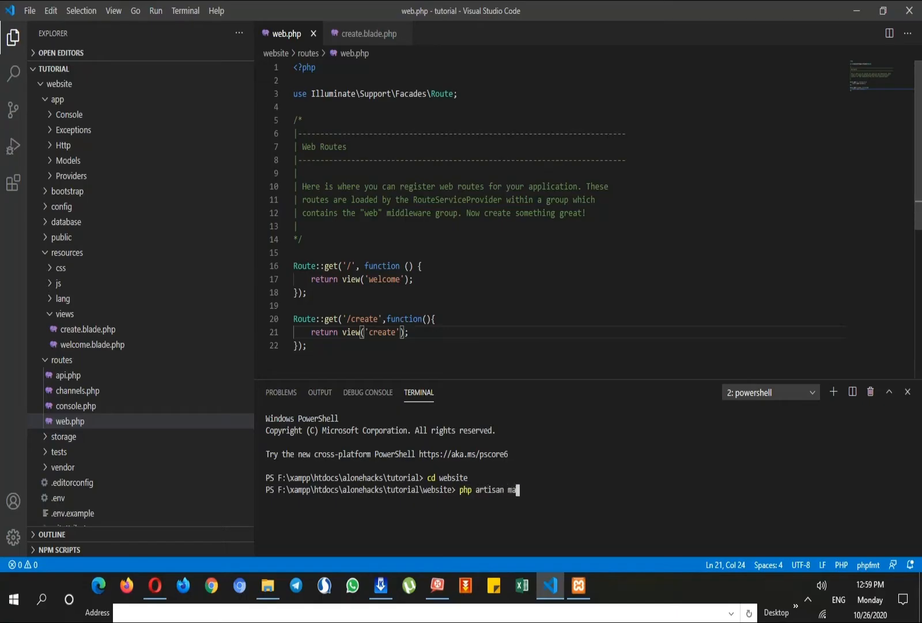
type("ke:model Article")
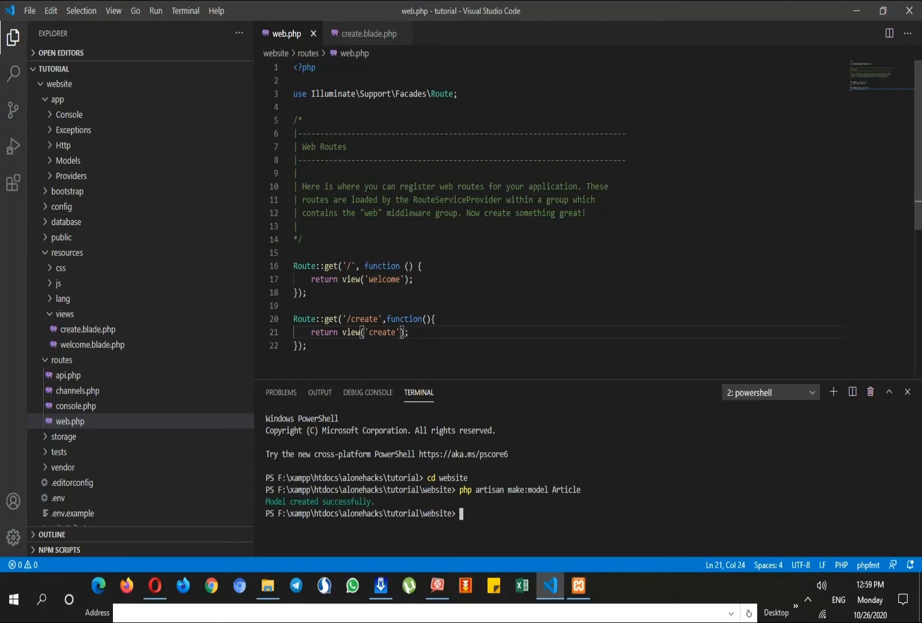
left_click(68, 160)
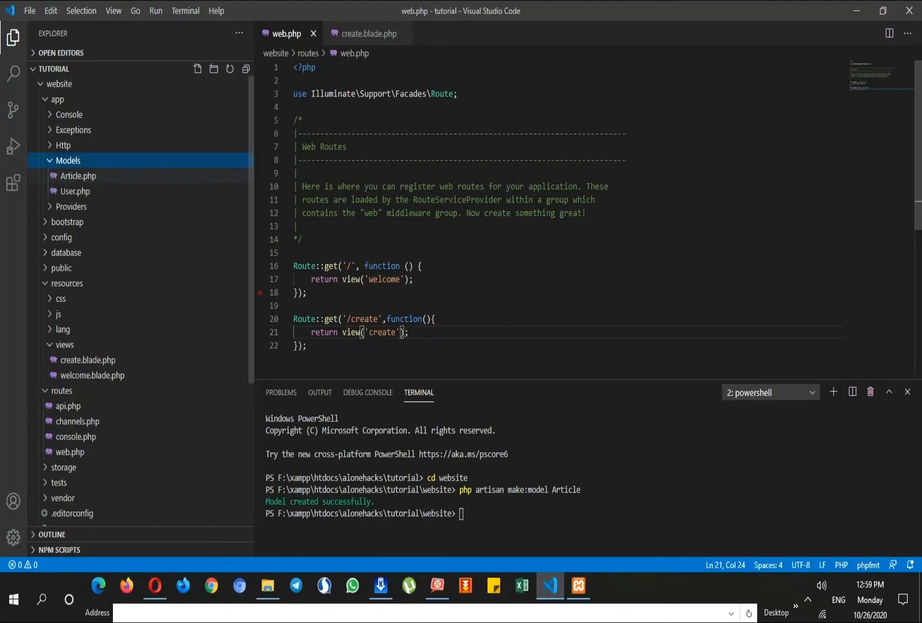
left_click(76, 175)
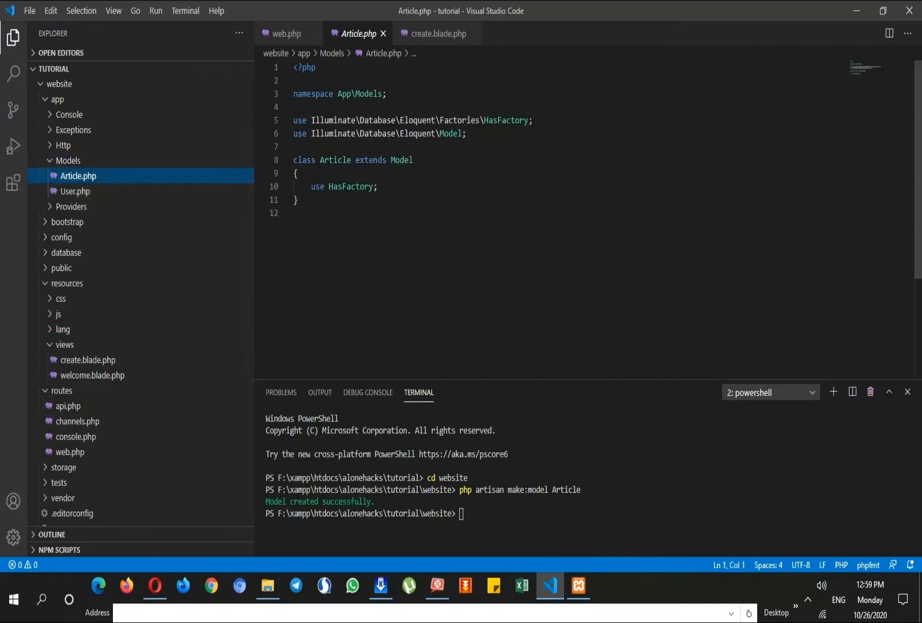
Step: Run php artisan make:migration create_articles_table in the terminal
left_click(306, 214)
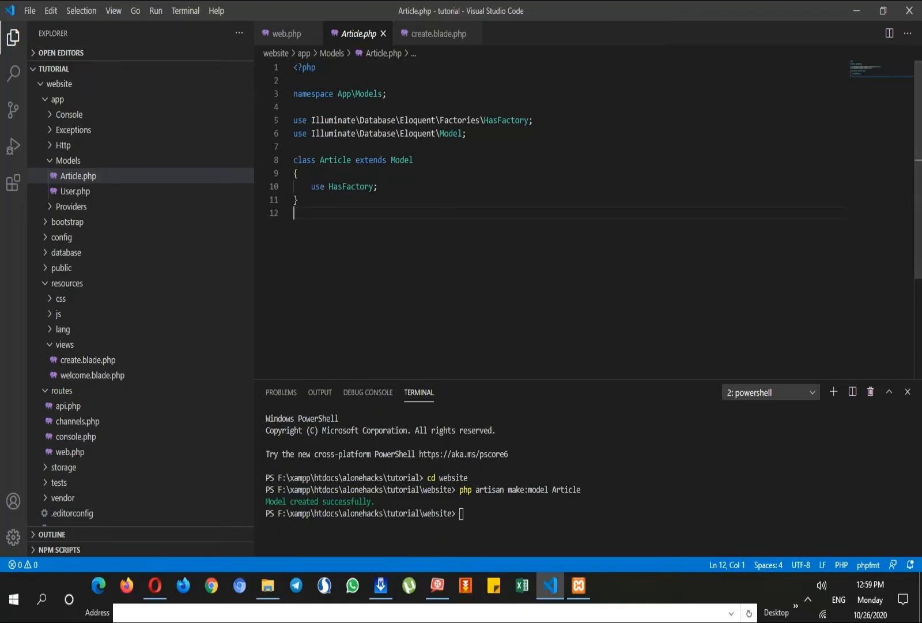
type("php")
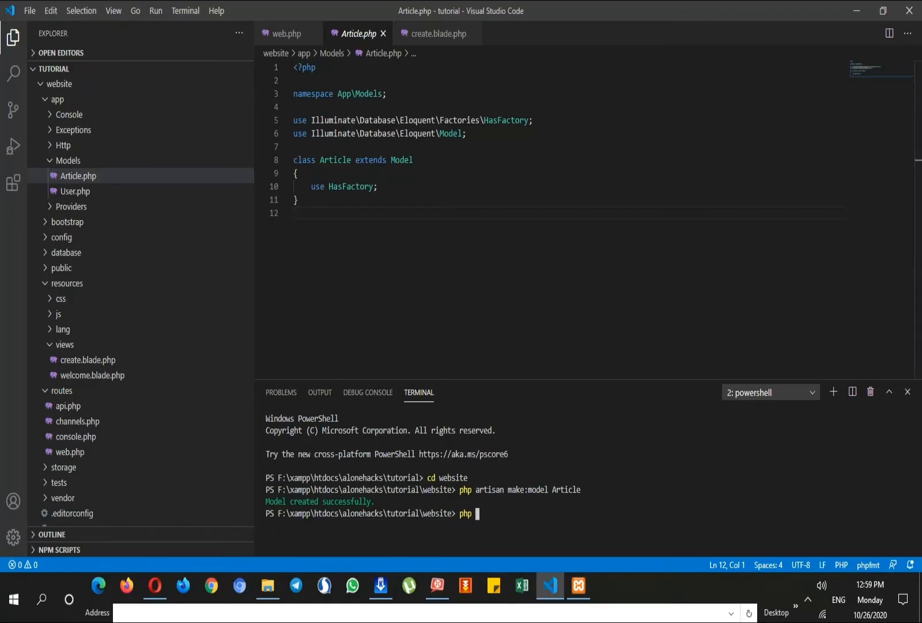
type("artisan make:migratei")
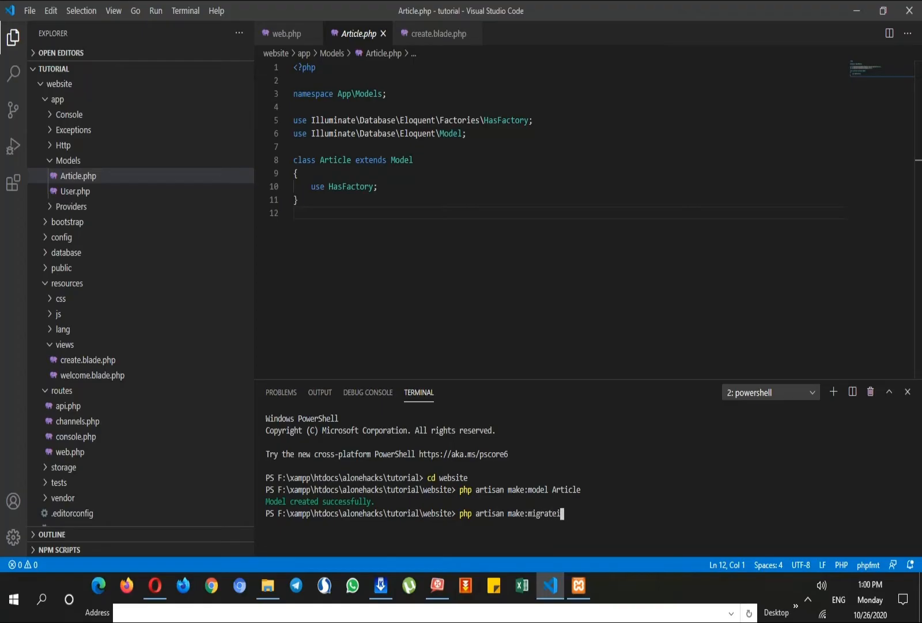
type("on")
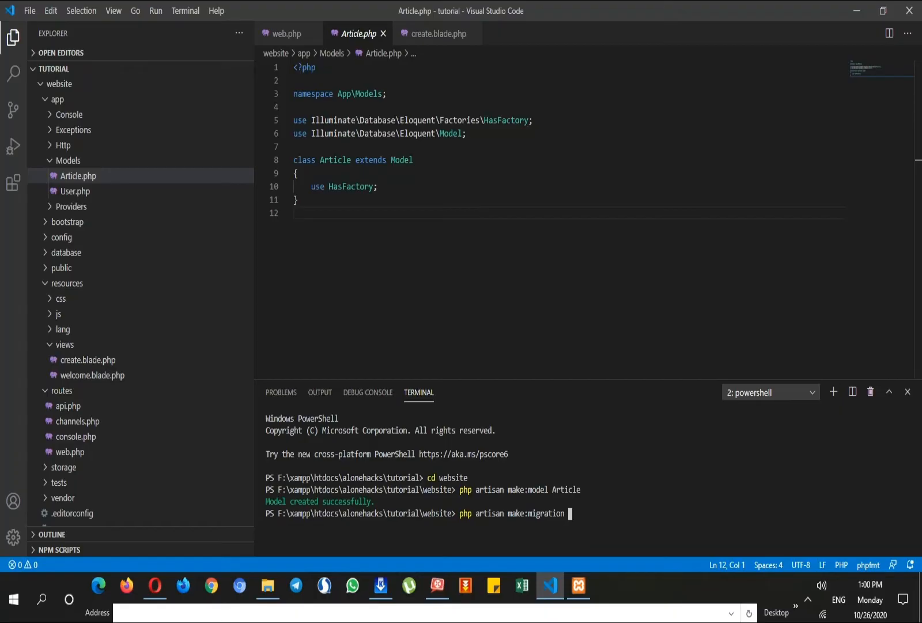
type("creat")
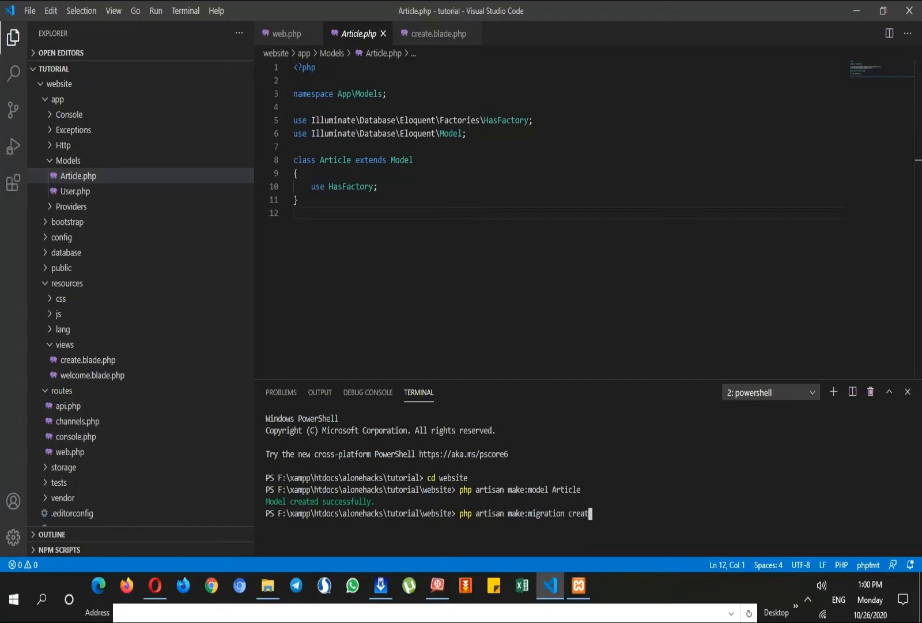
type("_")
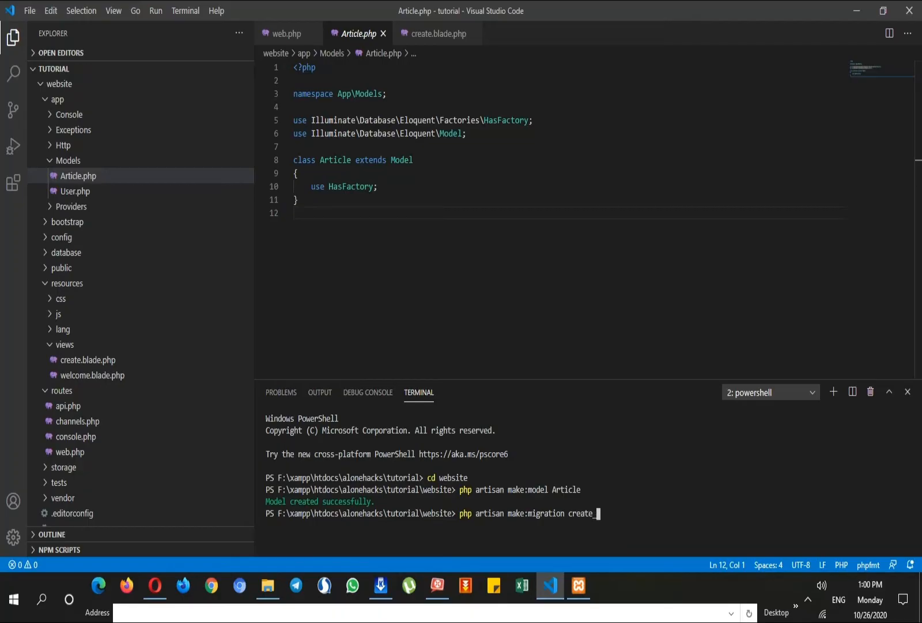
type("articles_table")
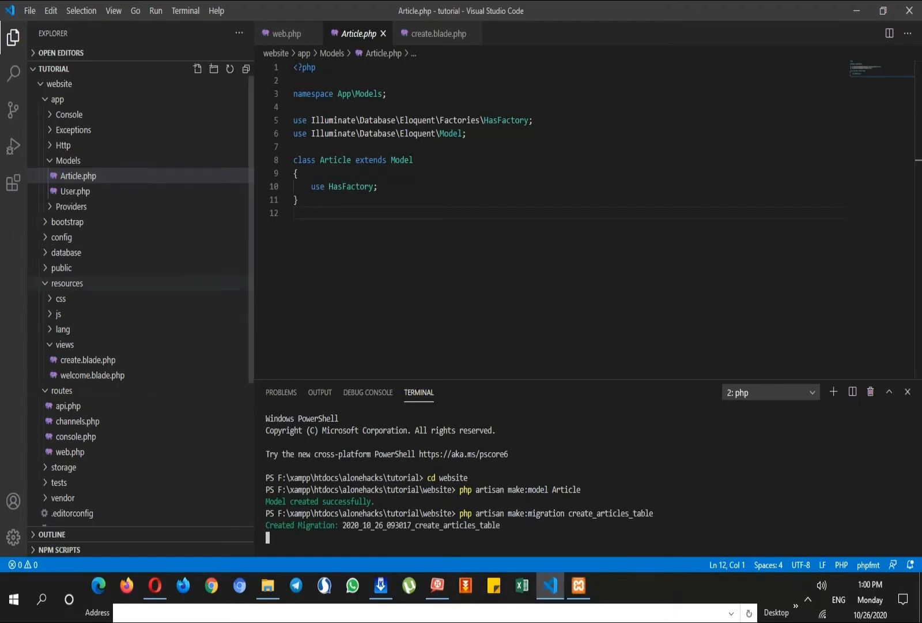
mouse_move(59, 314)
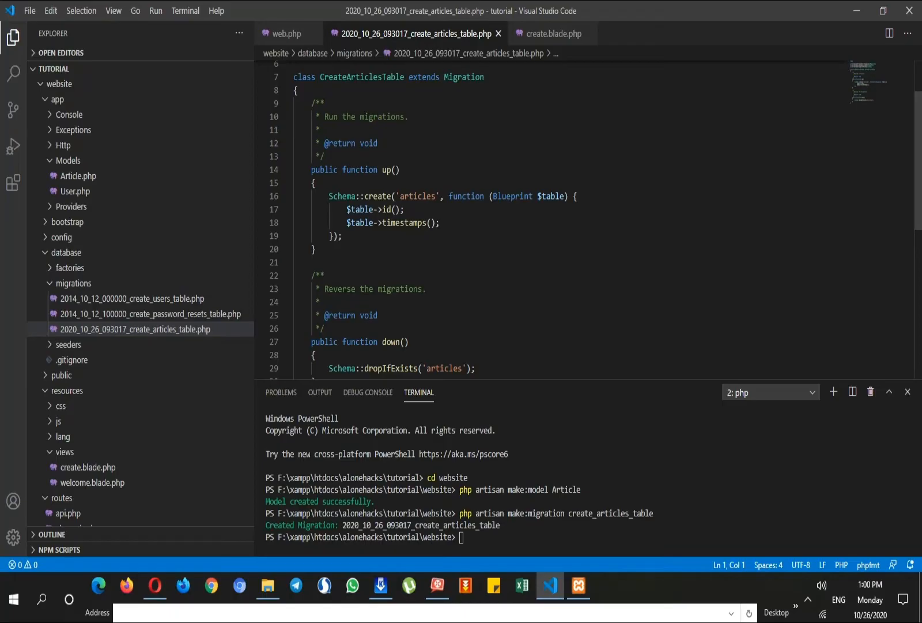
Step: Add $table->string('title') and $table->text('body') columns to the articles migration
scroll("down", 3)
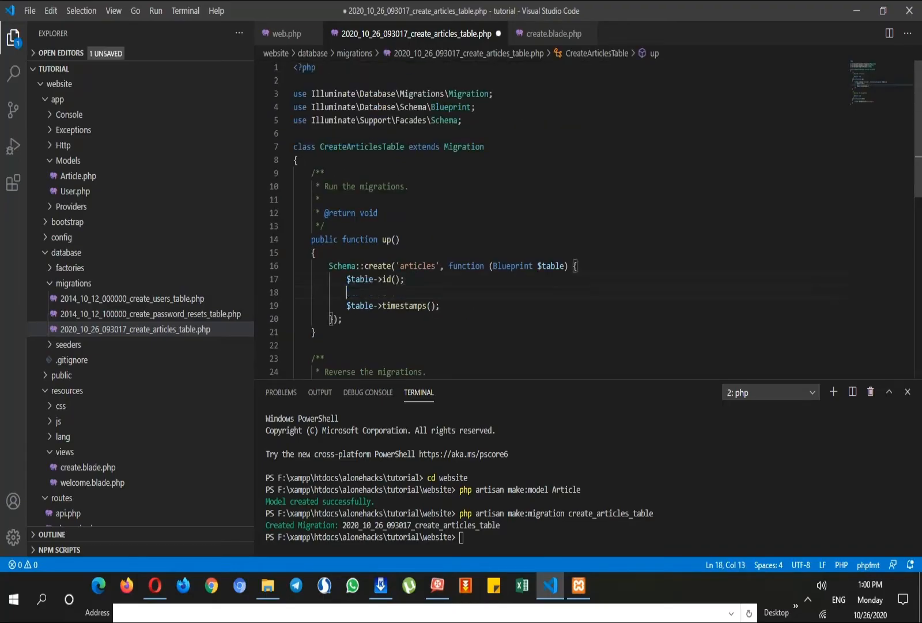
type("$table->")
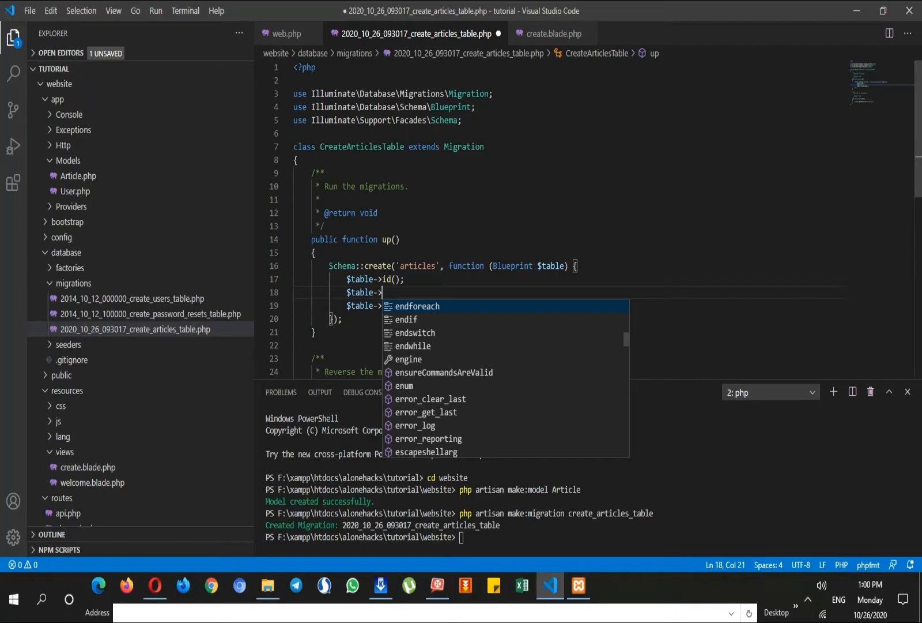
type("string")
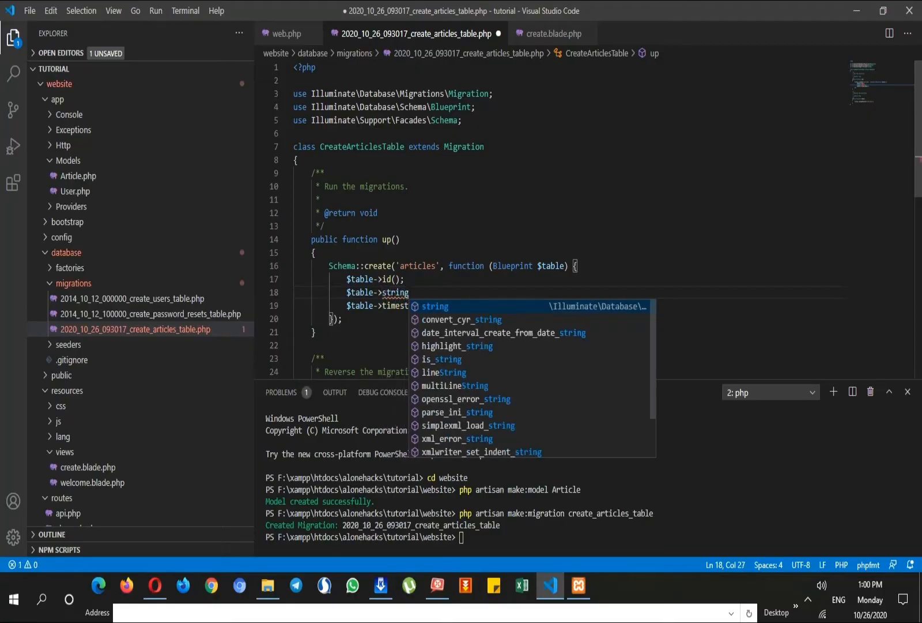
key("Tab")
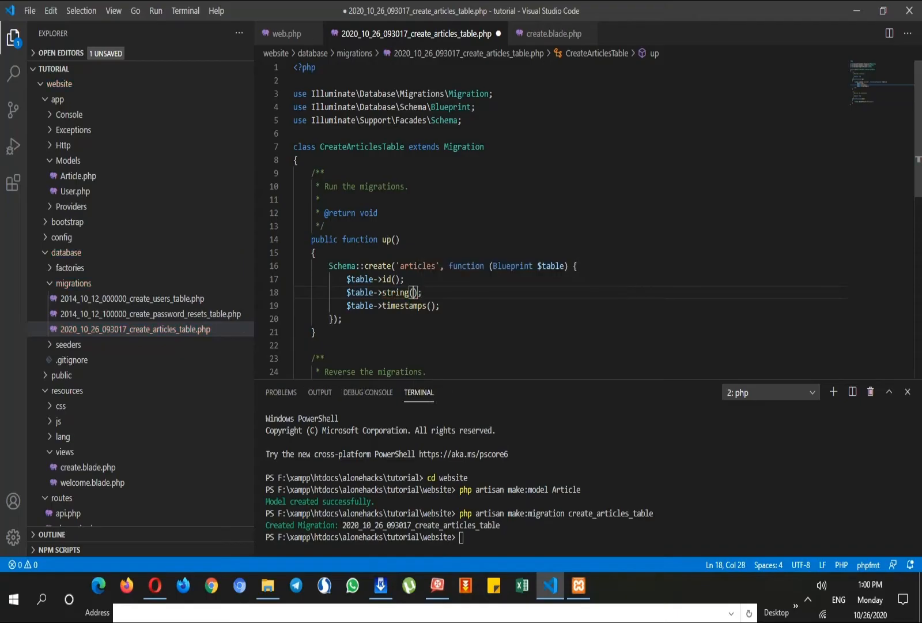
type("'")
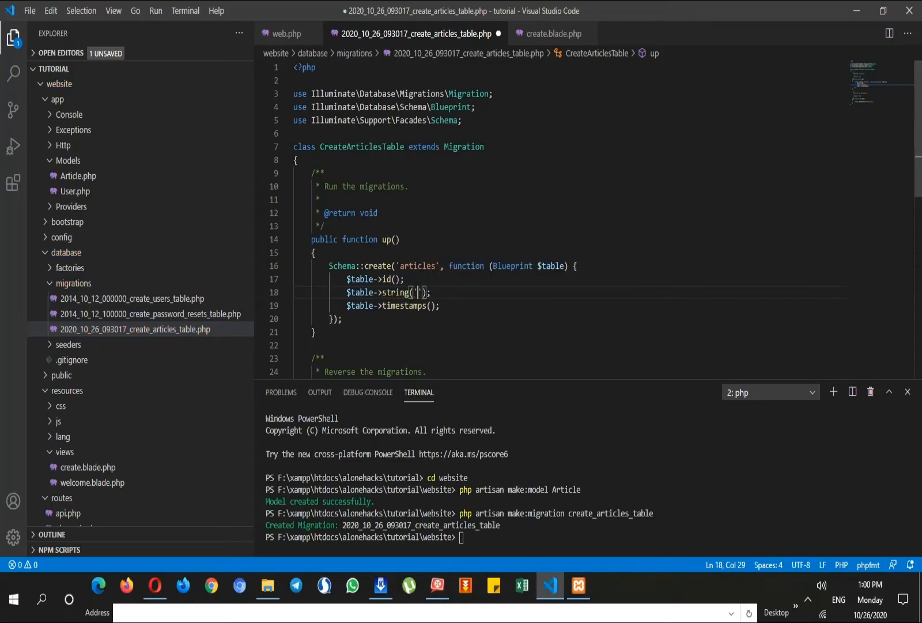
type("title")
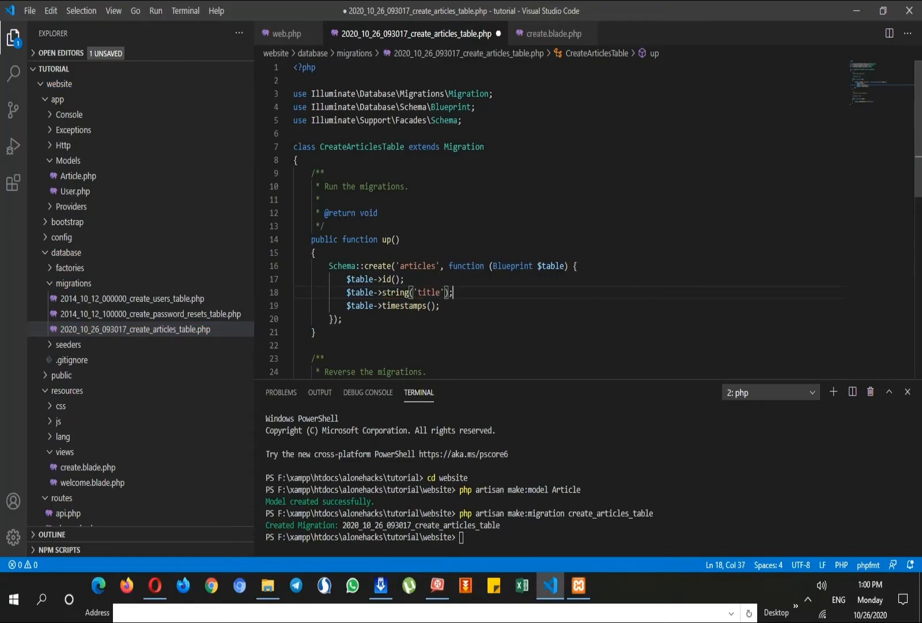
key("Enter")
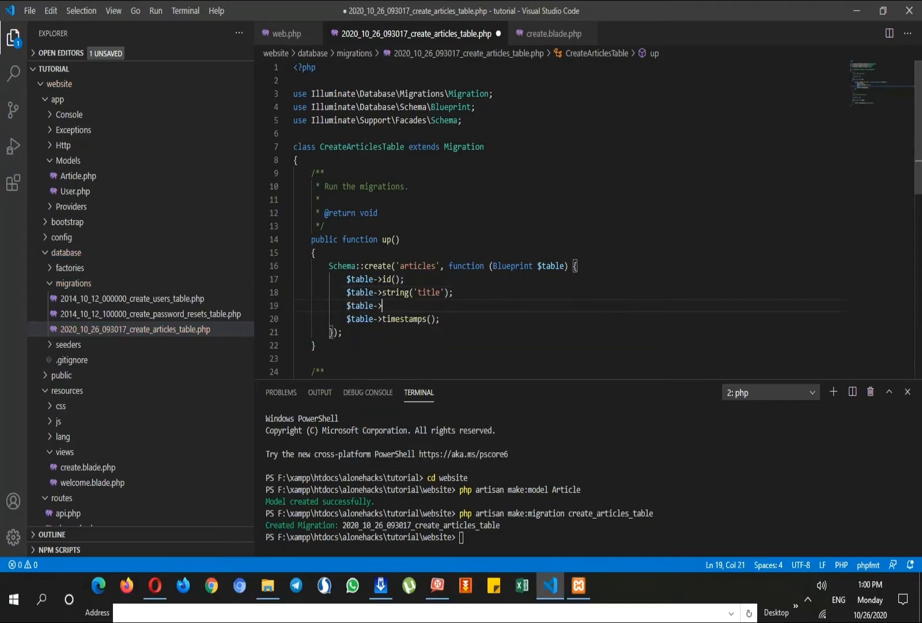
type("text('');")
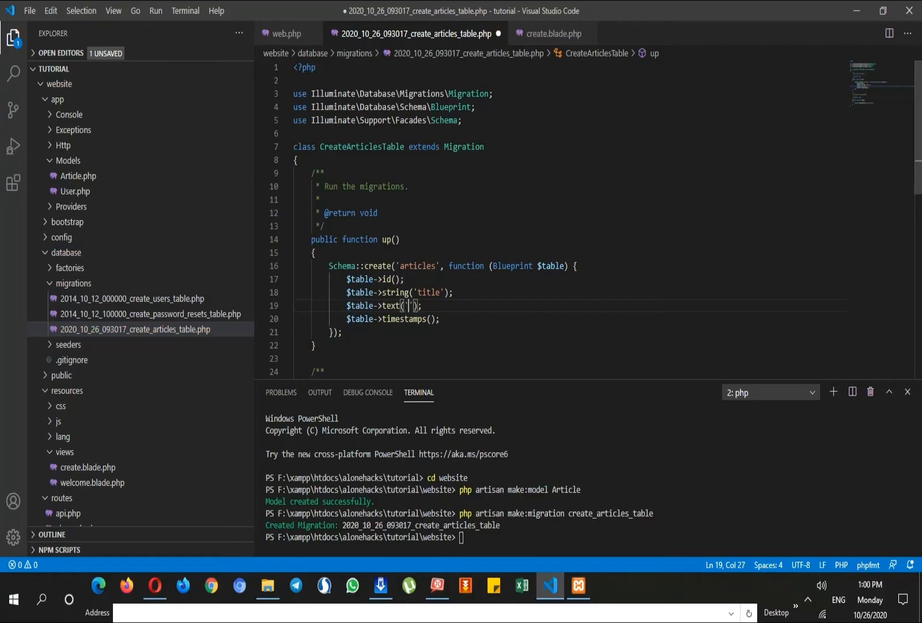
type("body")
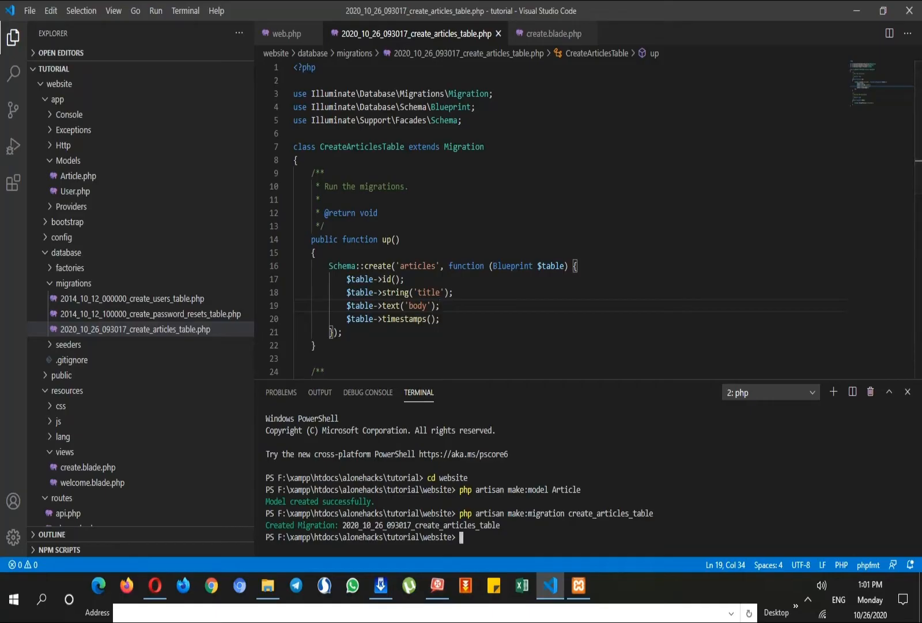
Step: Run php artisan migrate to create the users, password resets and articles tables
type("php artisan migrate")
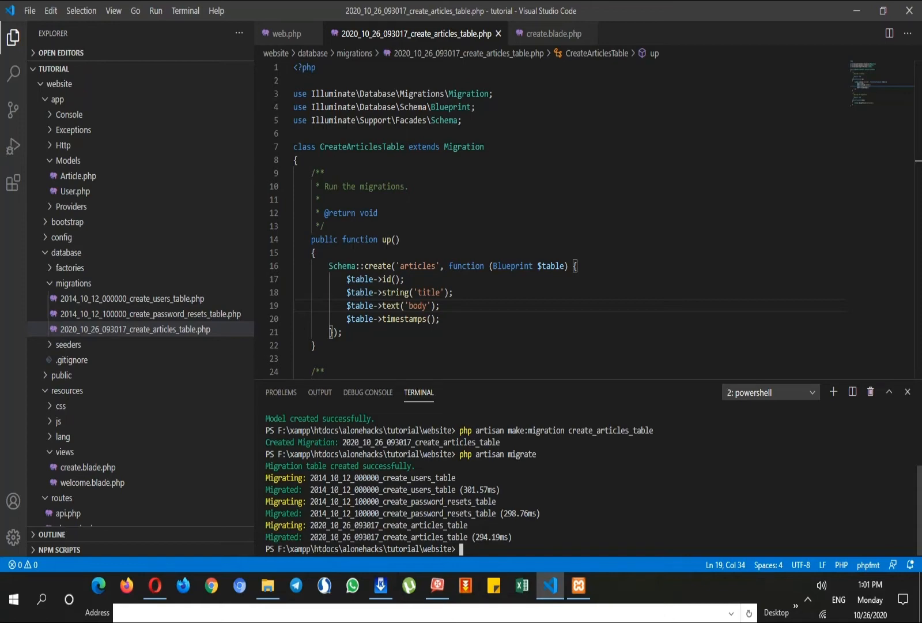
Step: Browse the empty articles table in phpMyAdmin, then return to the editor
left_click(155, 585)
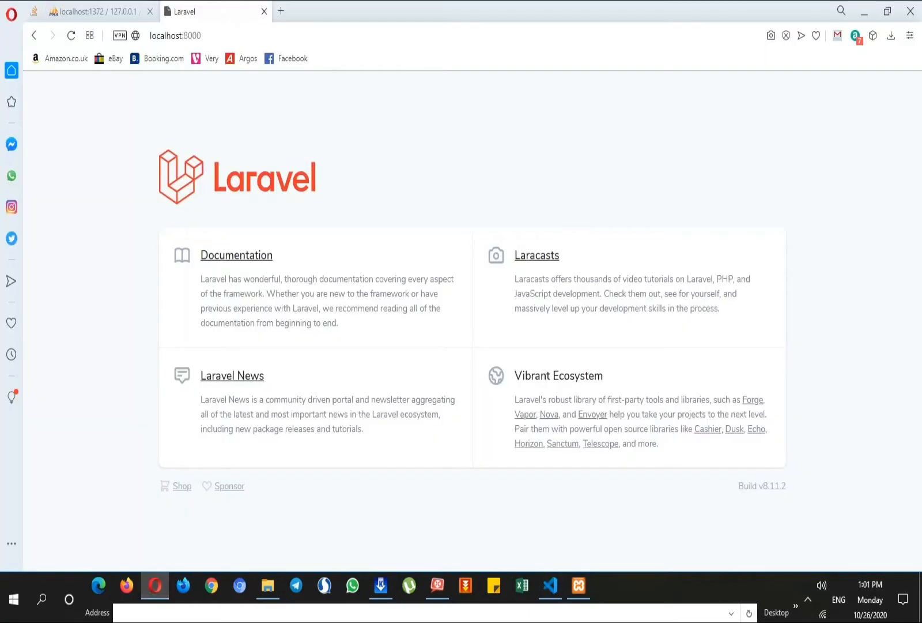
left_click(95, 12)
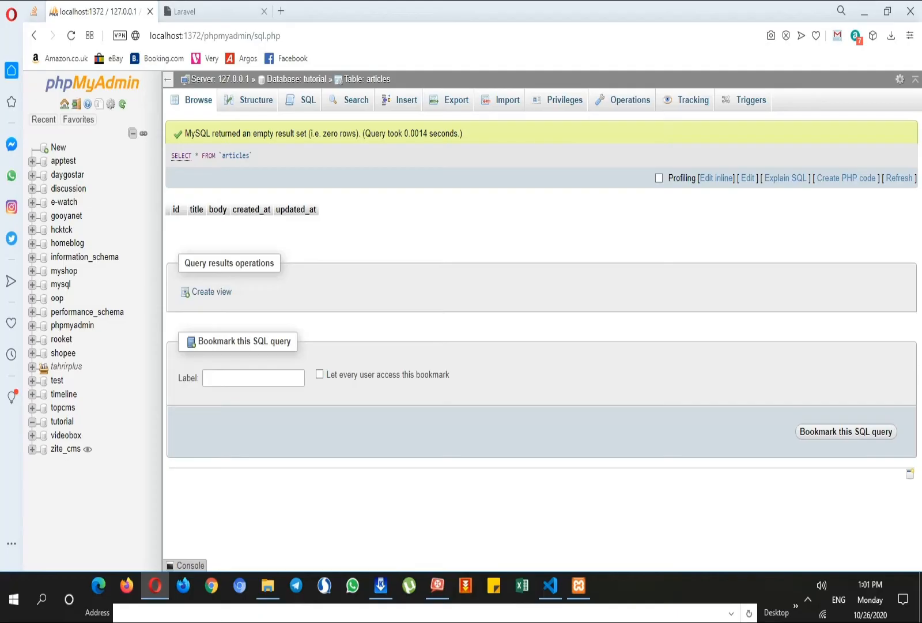
double_click(297, 209)
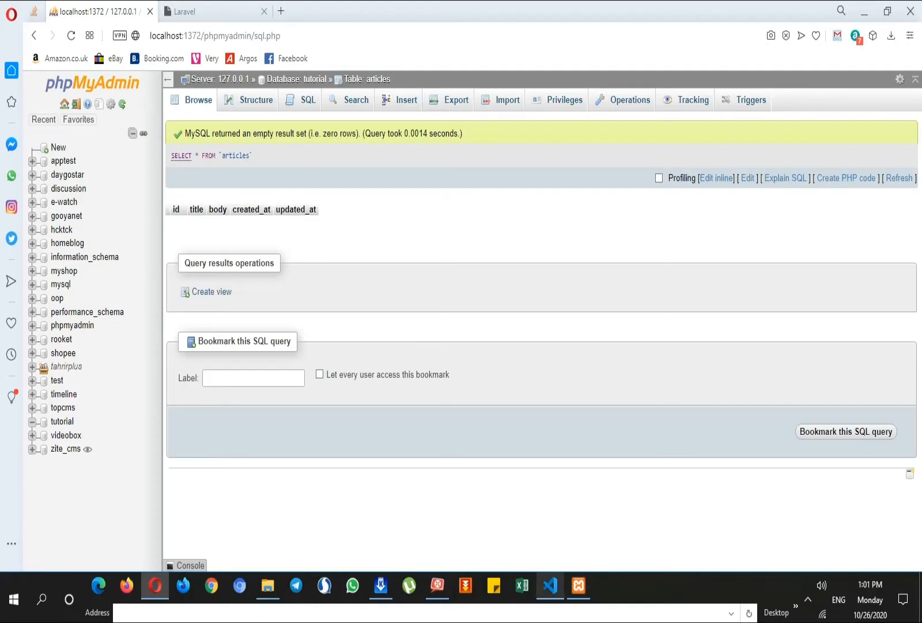
left_click(550, 585)
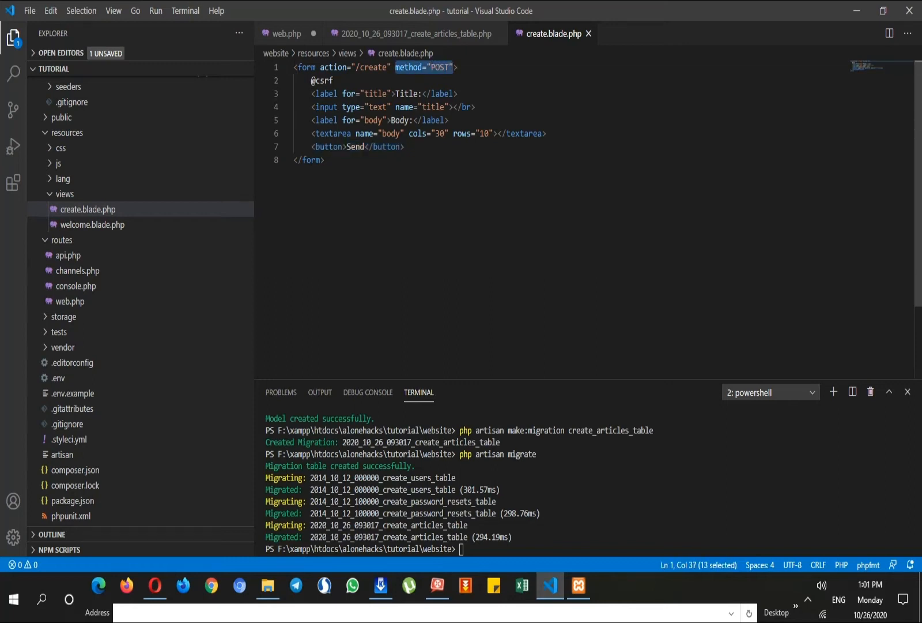
Step: Check the GET /create route and the form's create action, then return to web.php for a new route
left_click(286, 33)
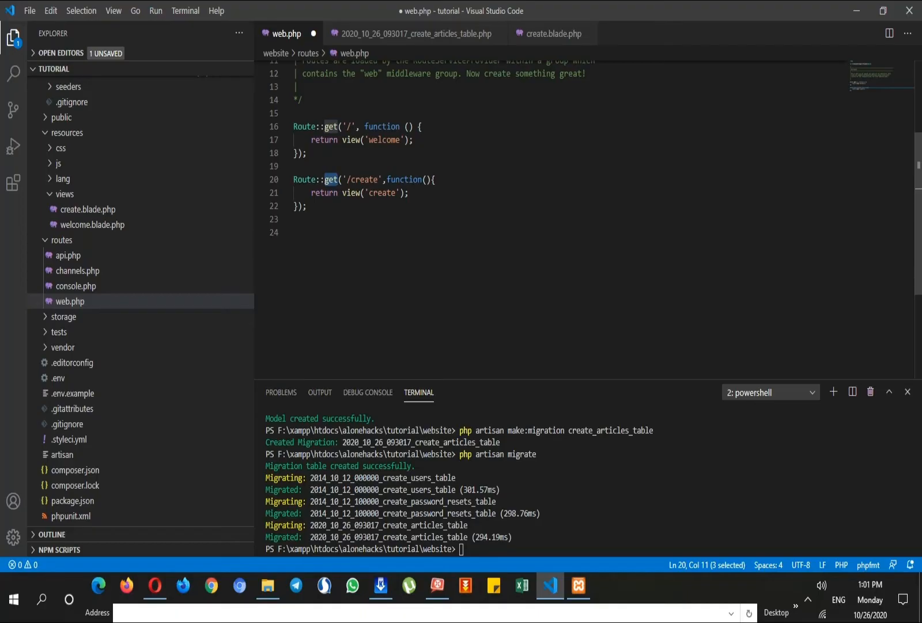
left_click_drag(294, 180, 307, 207)
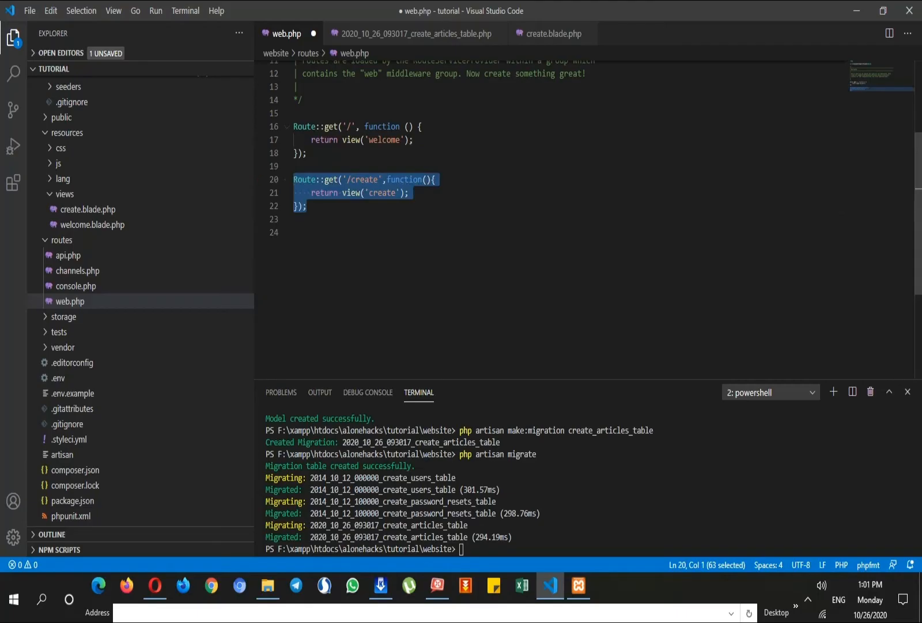
left_click(551, 34)
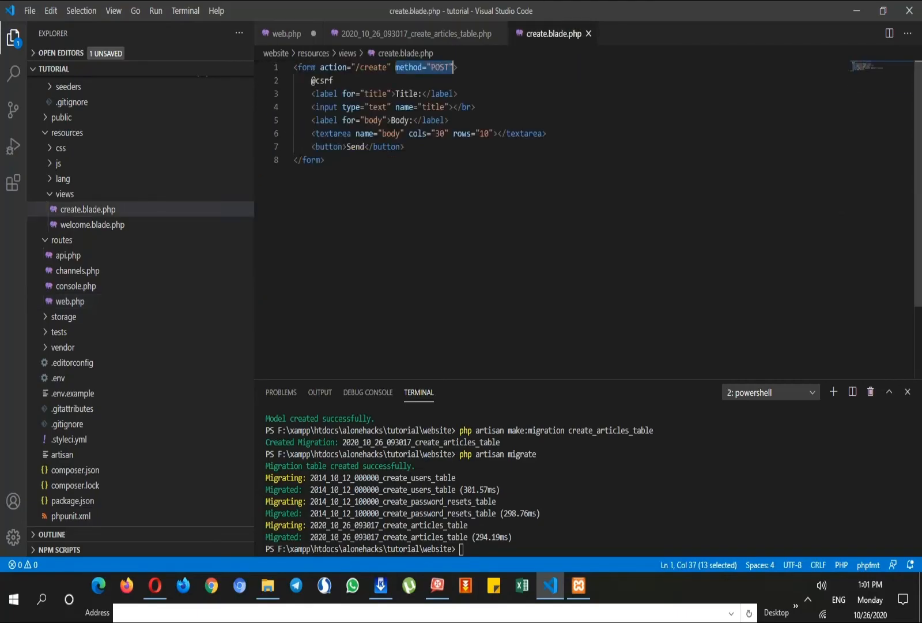
key("ctrl+a")
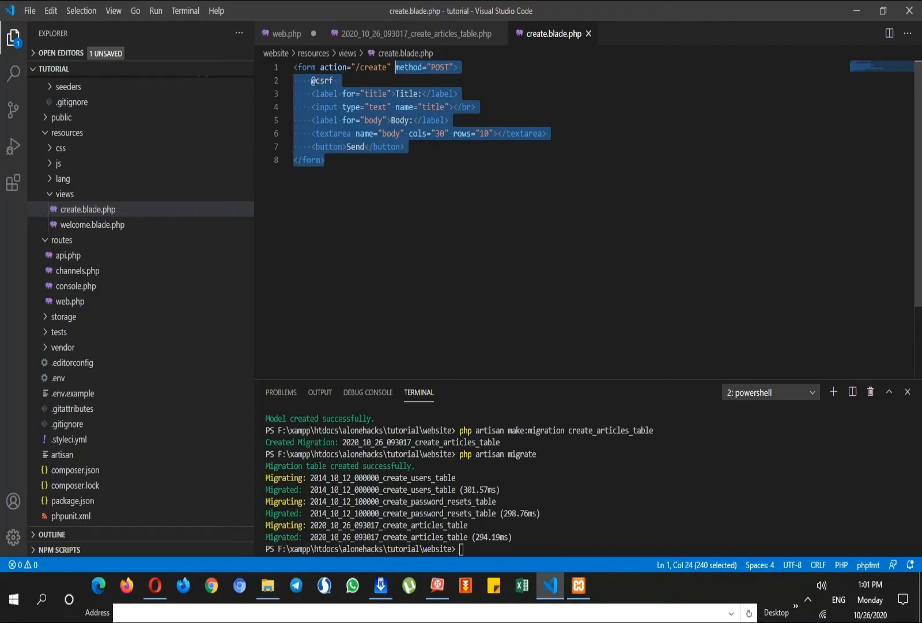
double_click(373, 67)
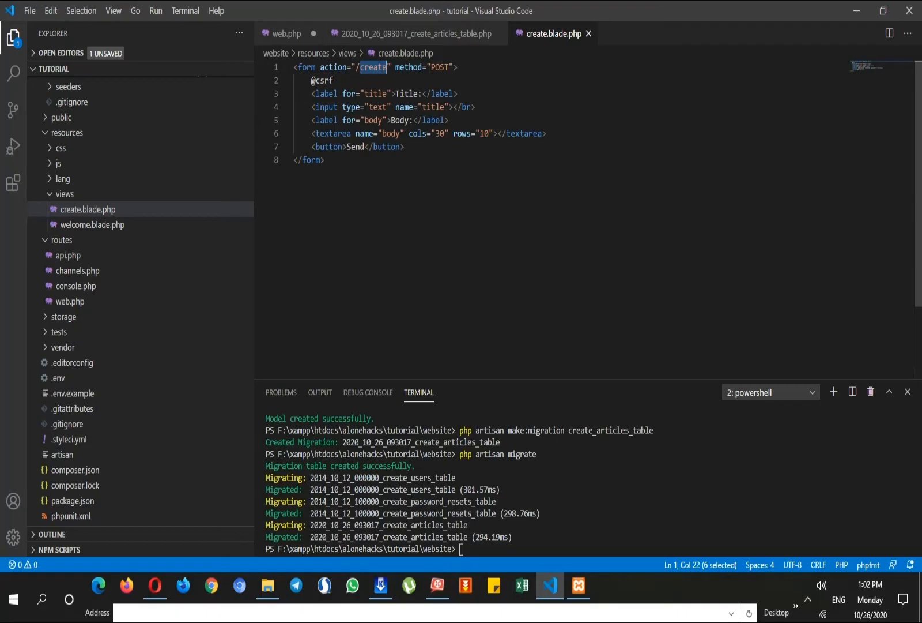
left_click(286, 34)
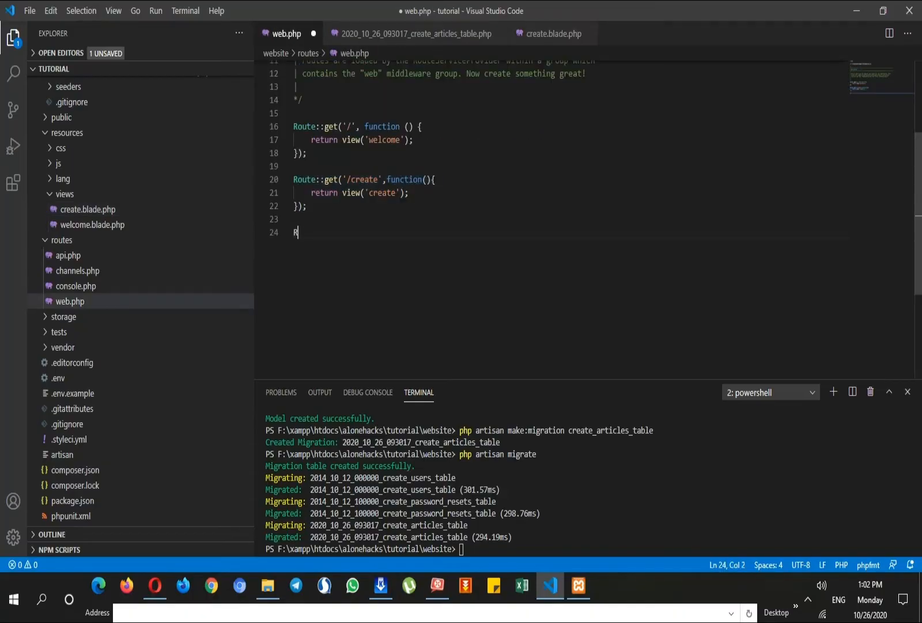
Step: Write Route::post('/create') with a function that makes $article = new Article()
type("oute::p")
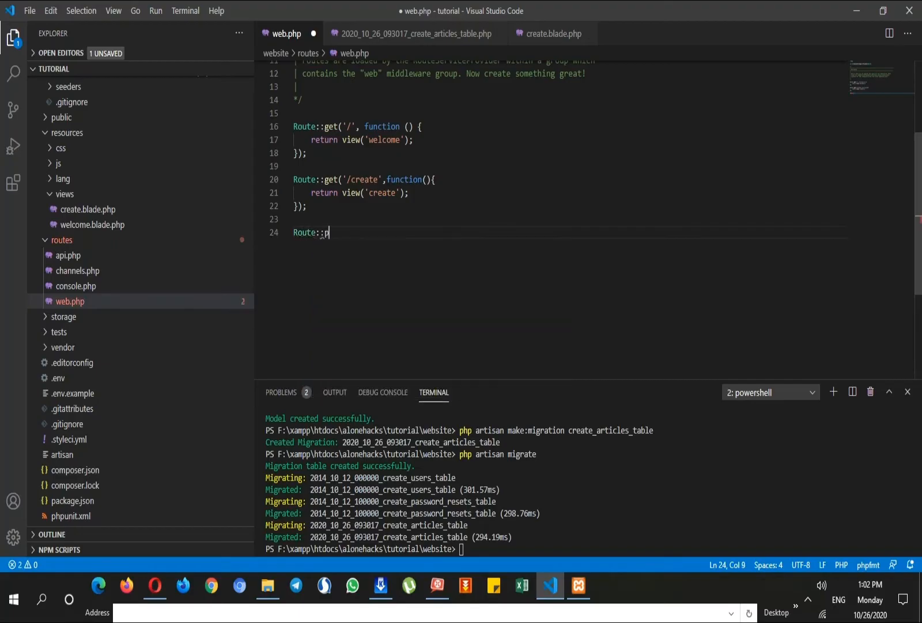
type("ost('')")
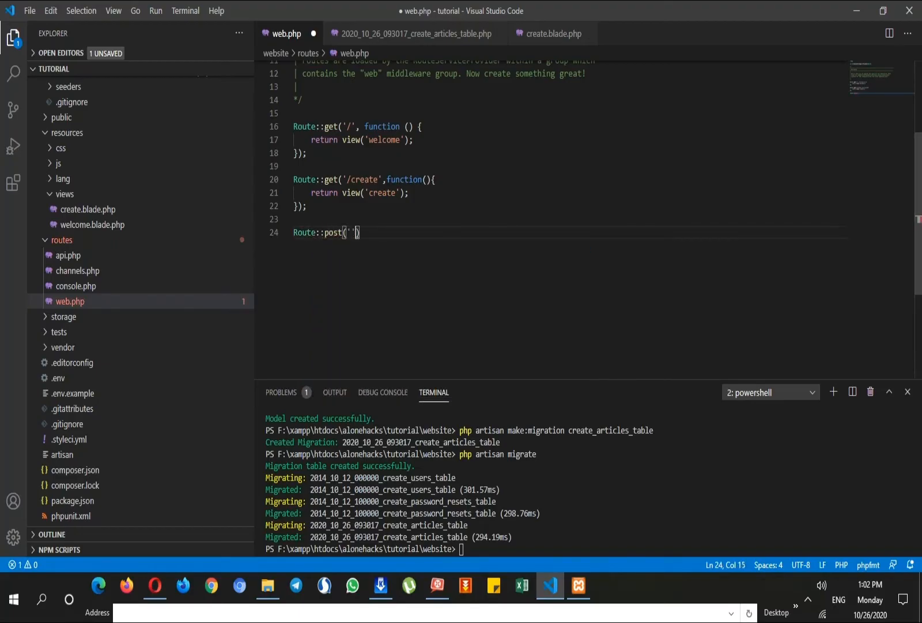
type("/create")
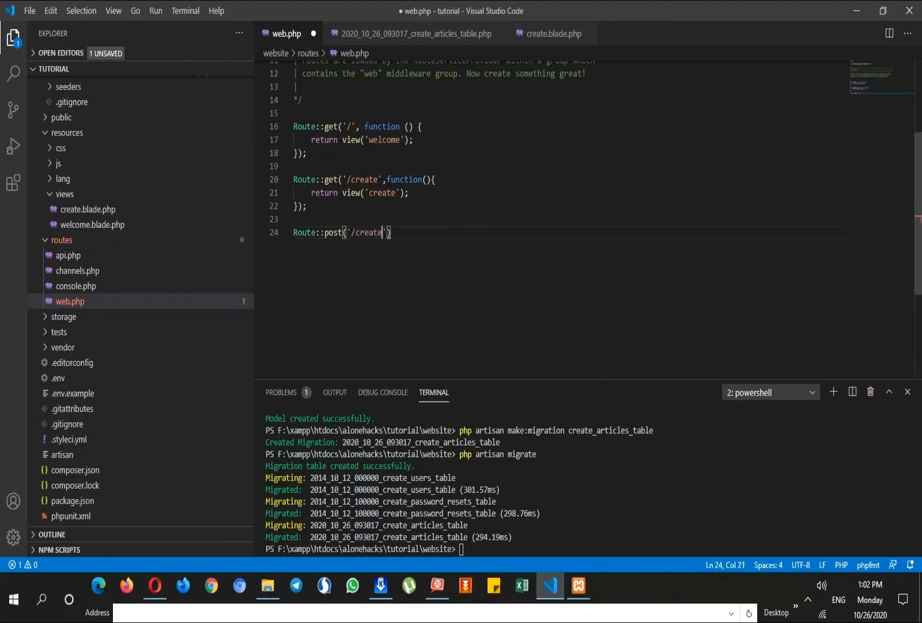
type(",fuc")
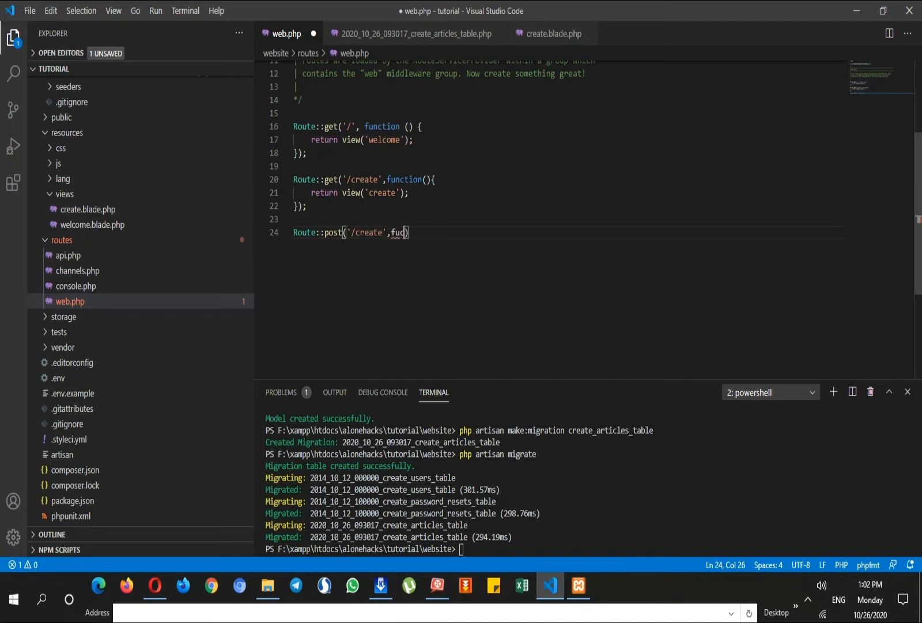
type("tion(")
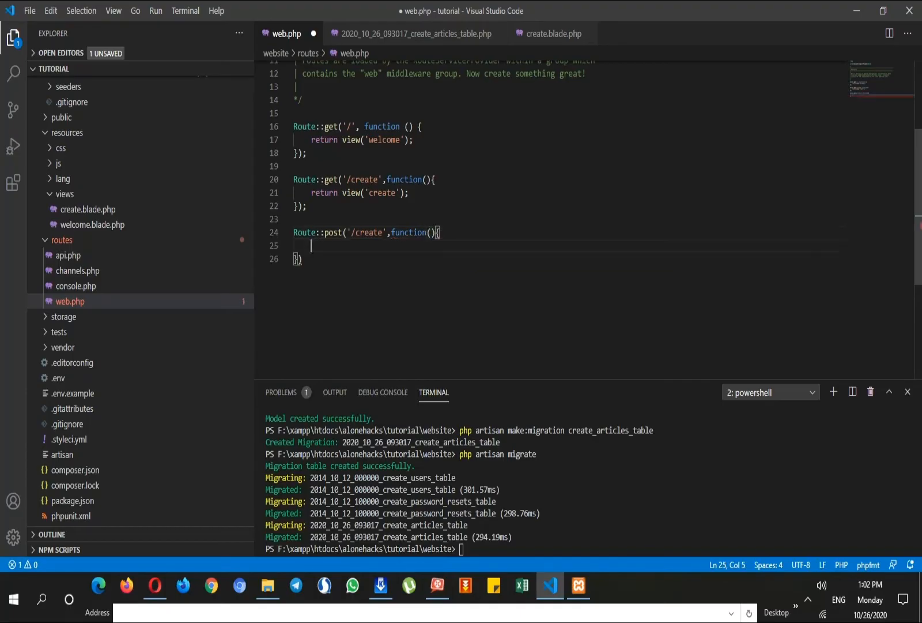
type(");")
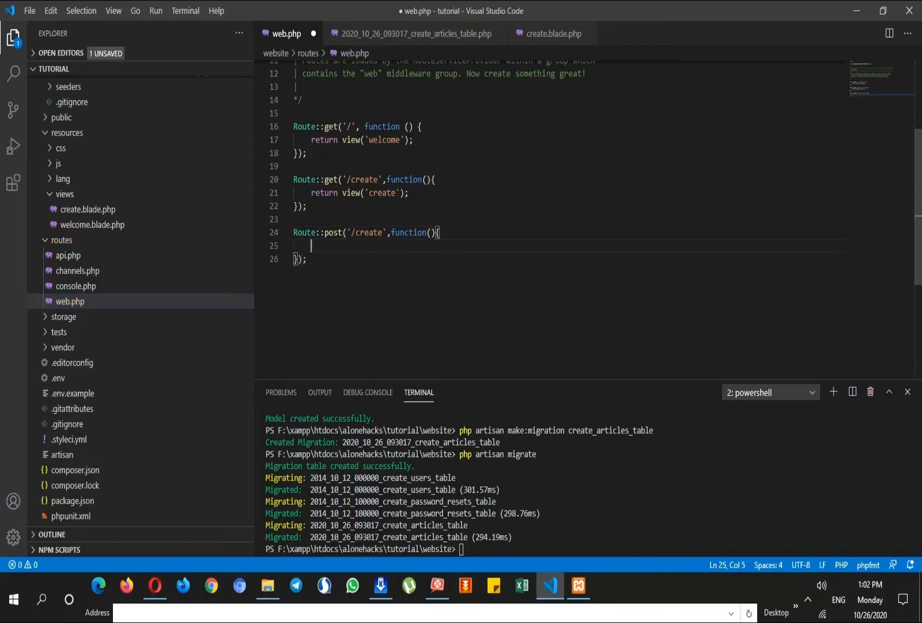
type("$article")
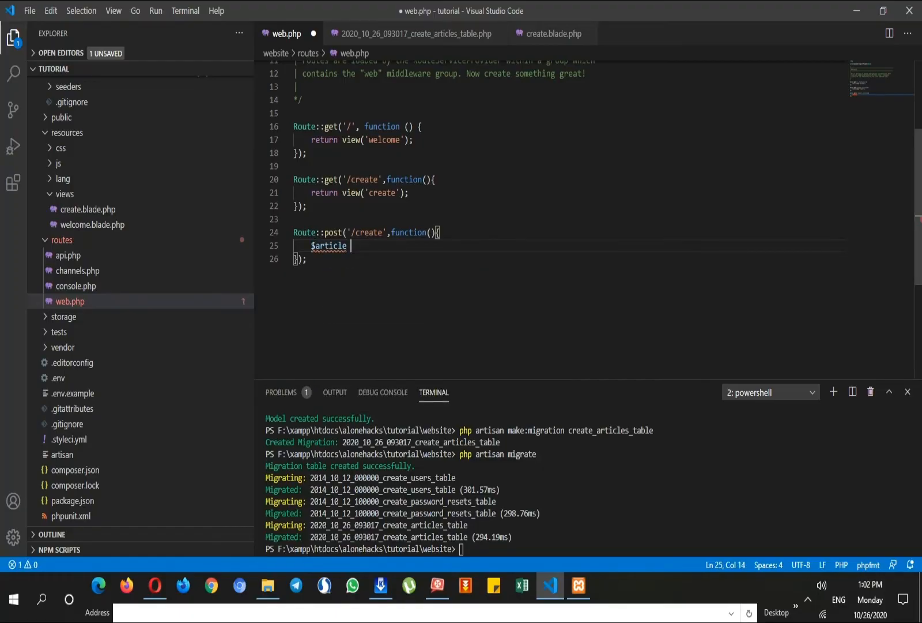
type("= new")
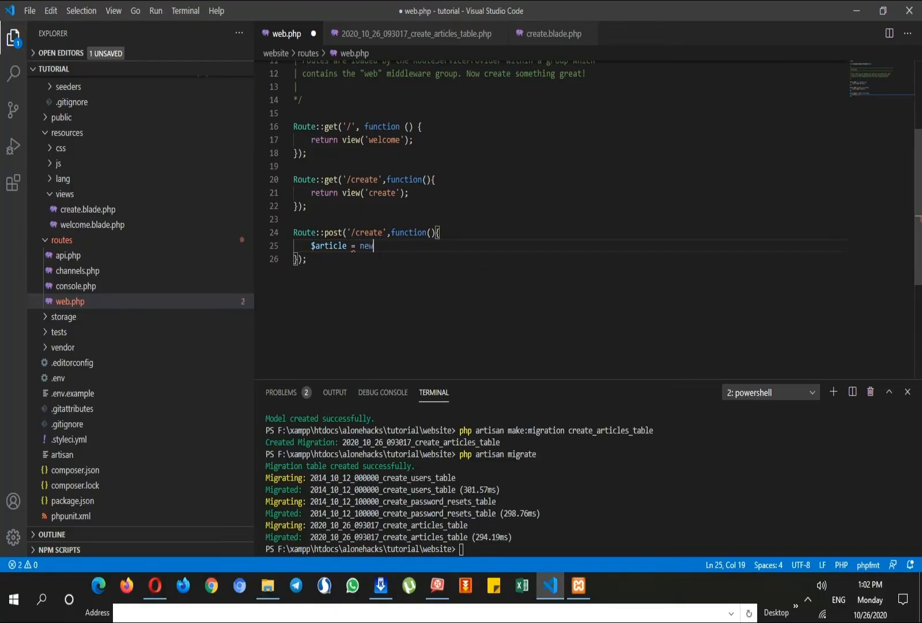
type("Articl")
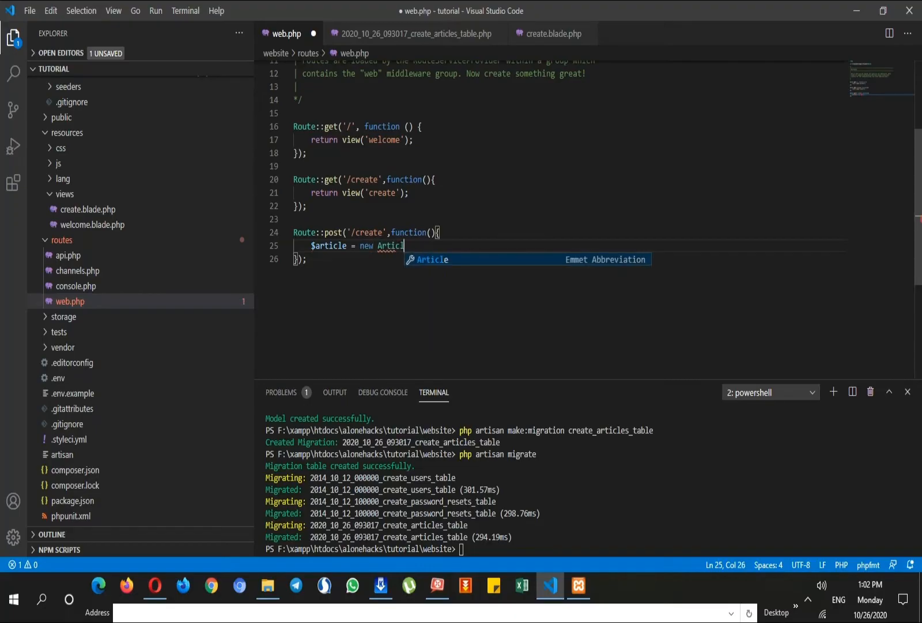
type("e();")
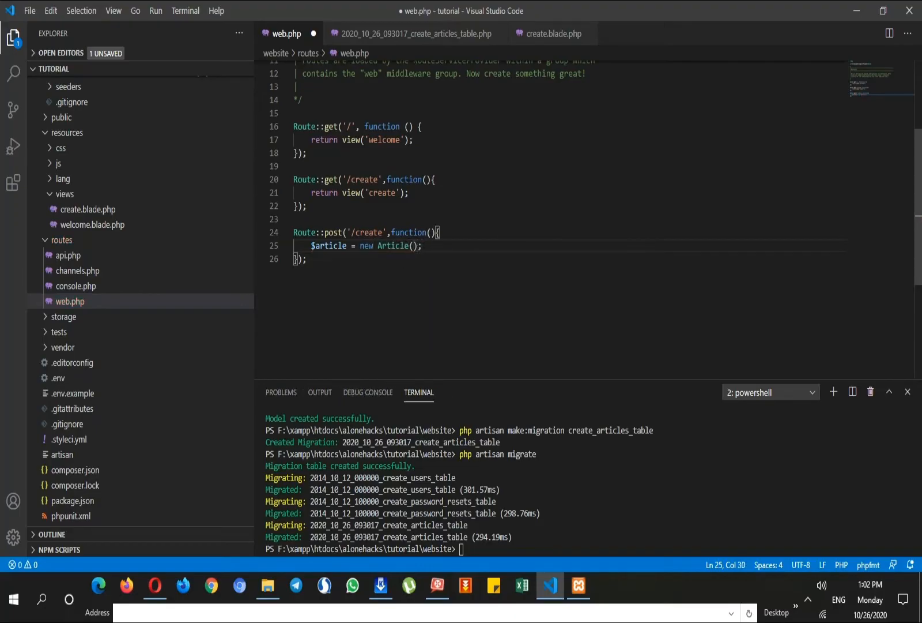
Step: Set $article->title = request('title') inside the POST route
type("$a")
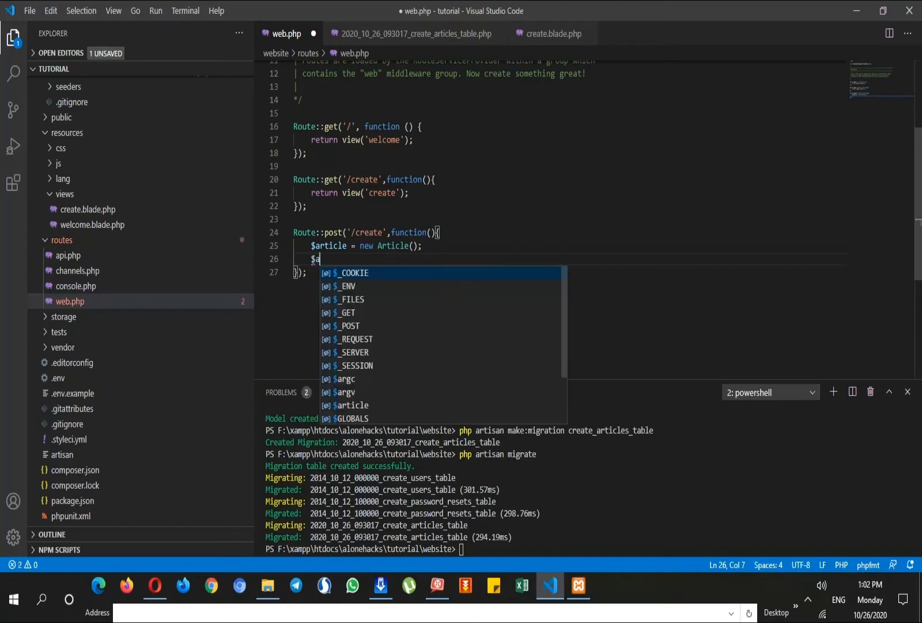
type("rticle->")
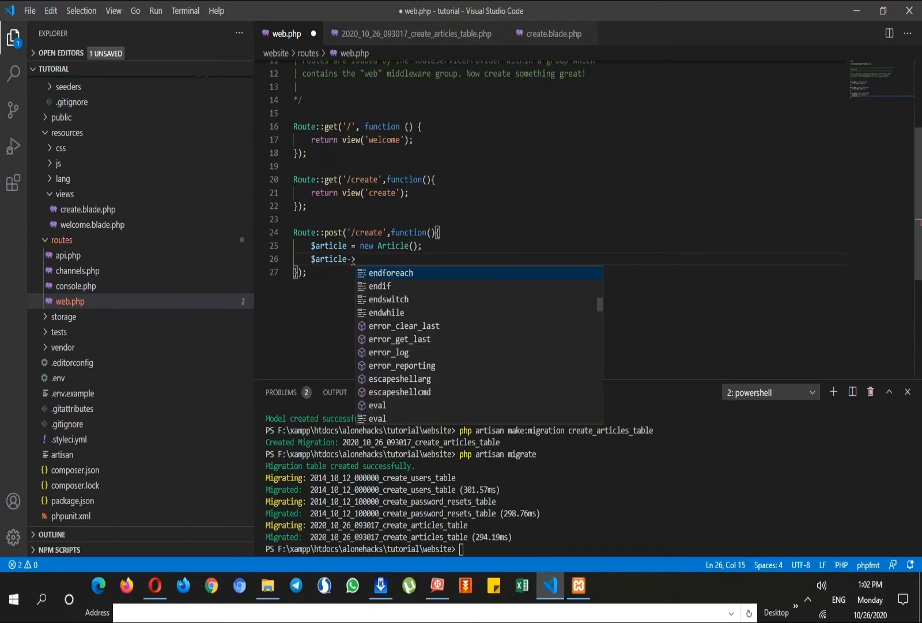
type("title =")
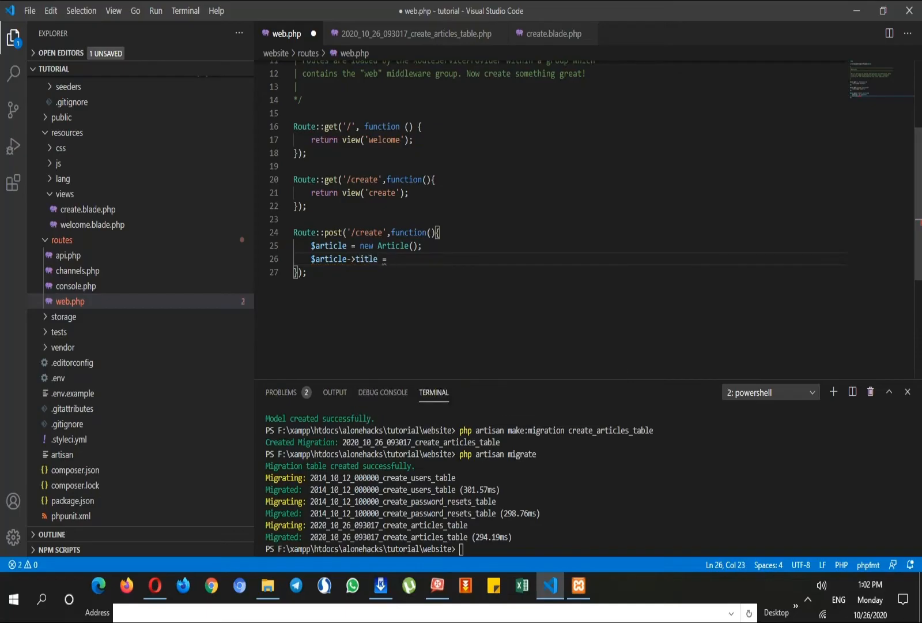
type("request('title');")
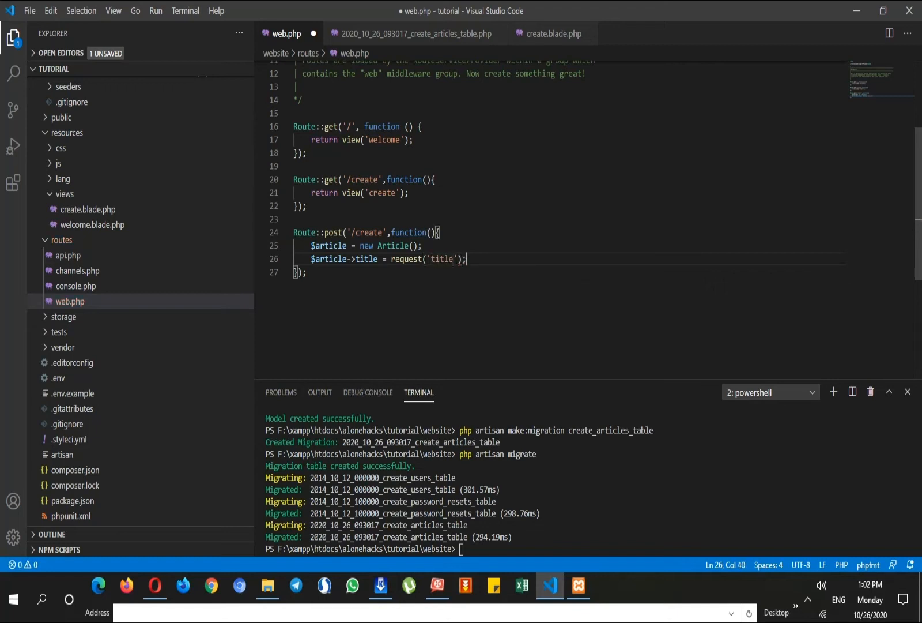
left_click(423, 259)
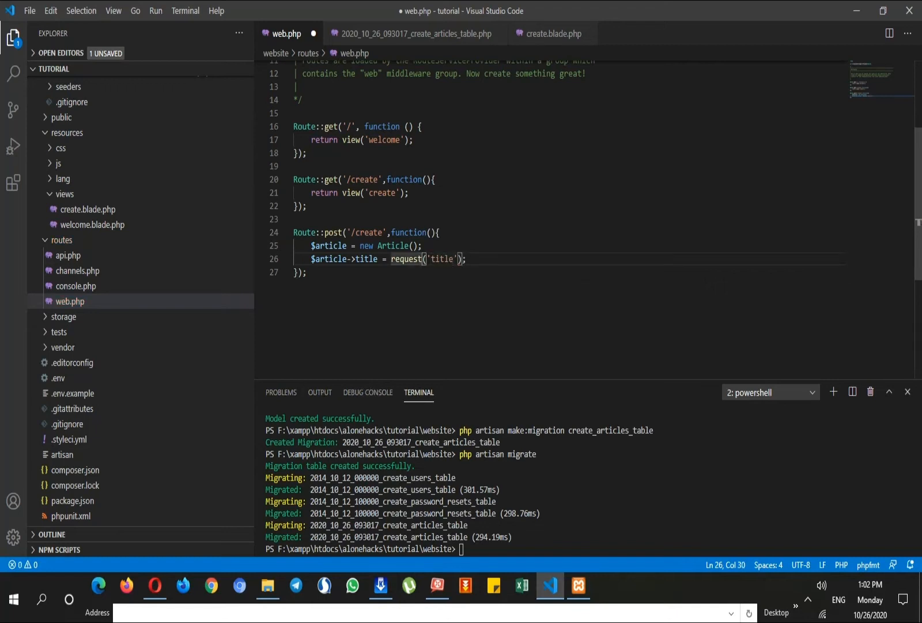
double_click(406, 260)
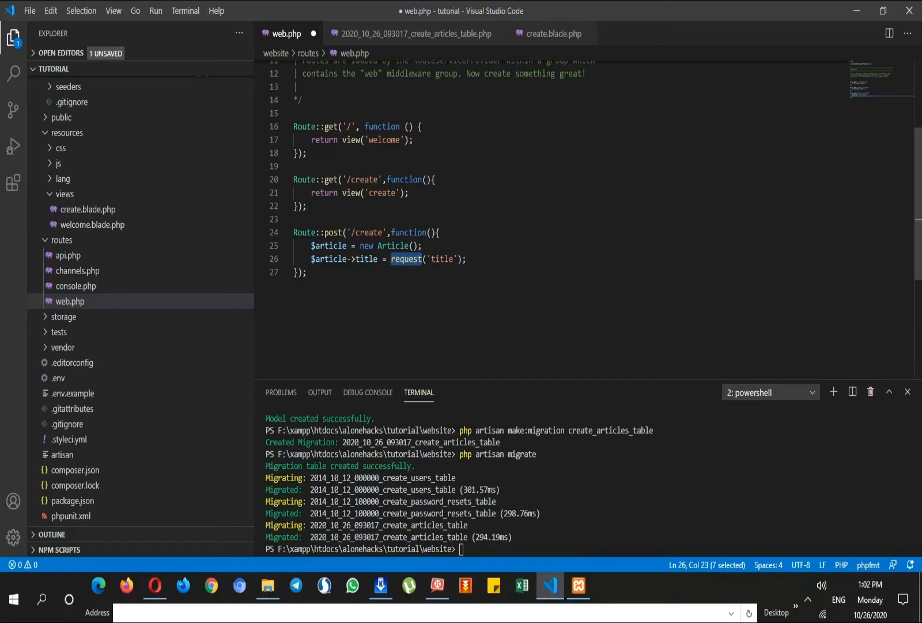
left_click(464, 260)
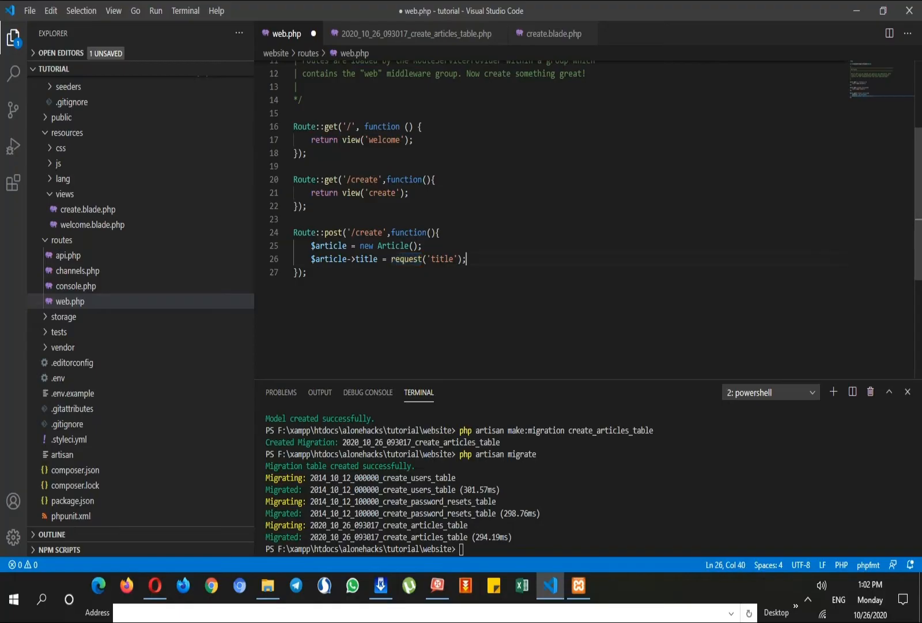
Step: Set $article->body = request('body'), call $article->save(), and save web.php
type("$articl")
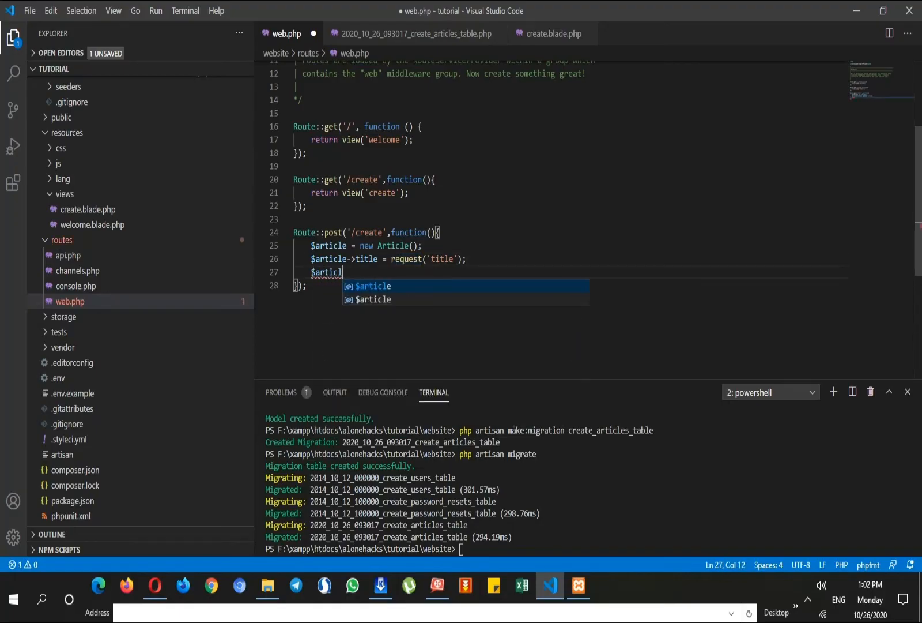
type("article->body =")
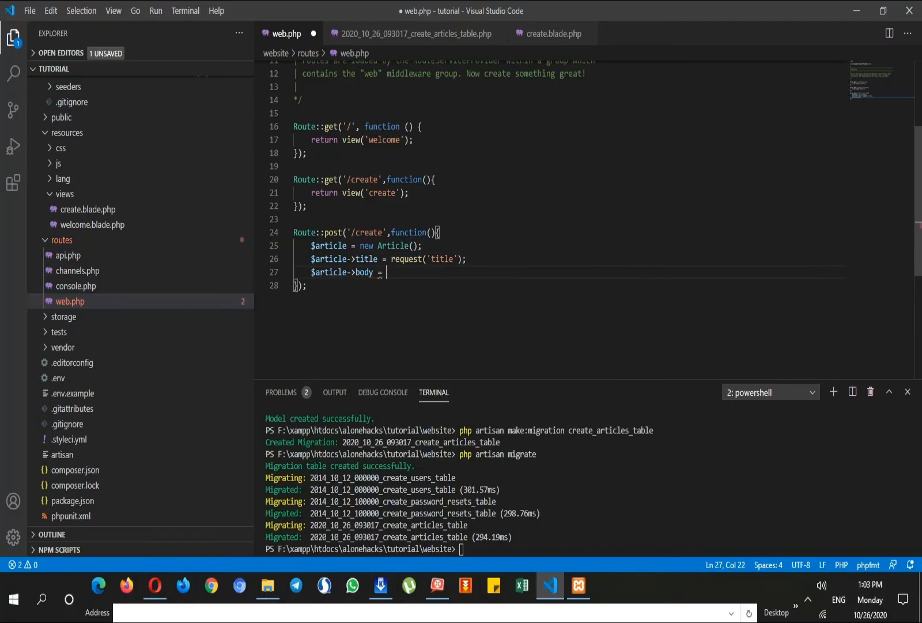
type("request()")
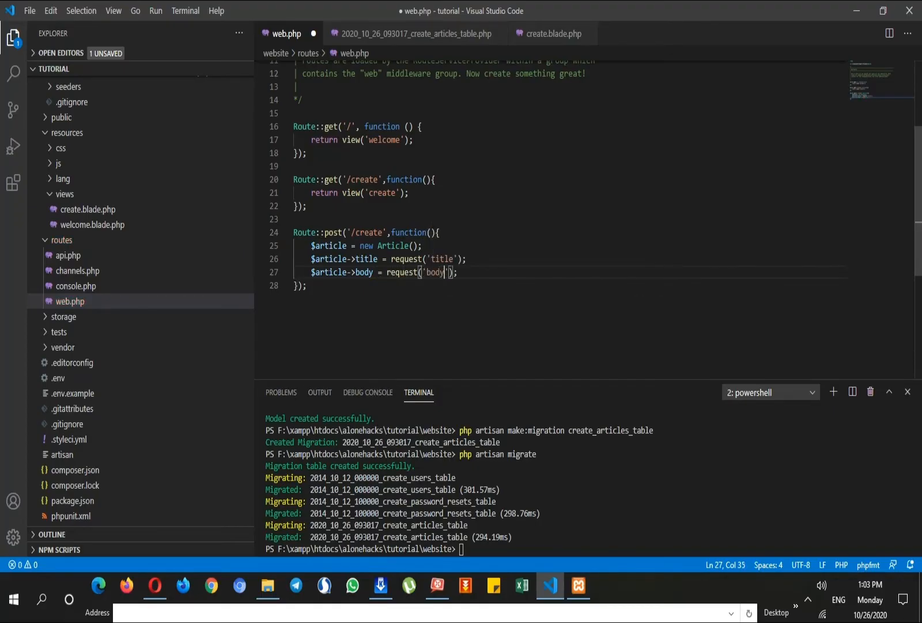
type("$article->sav")
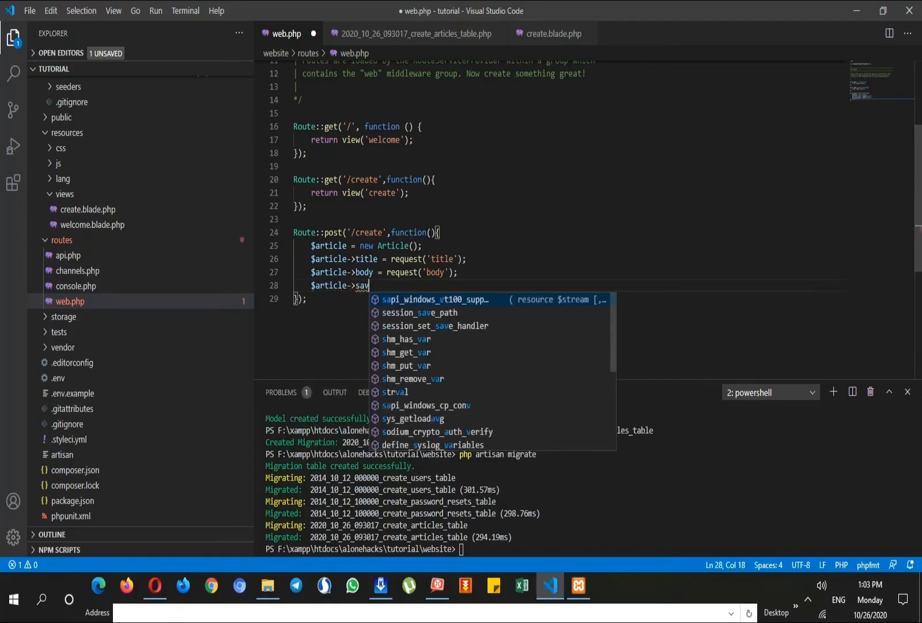
type("();")
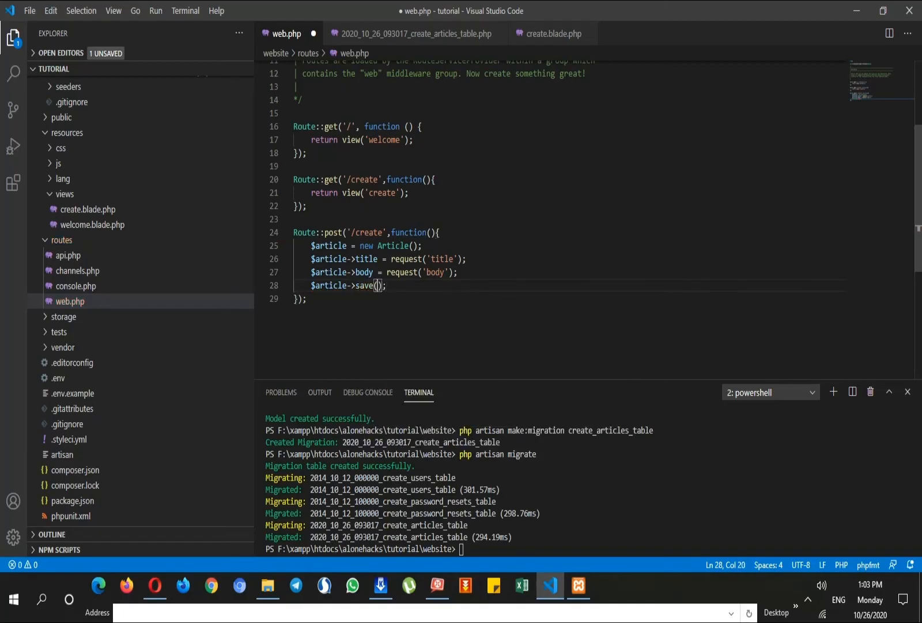
double_click(366, 285)
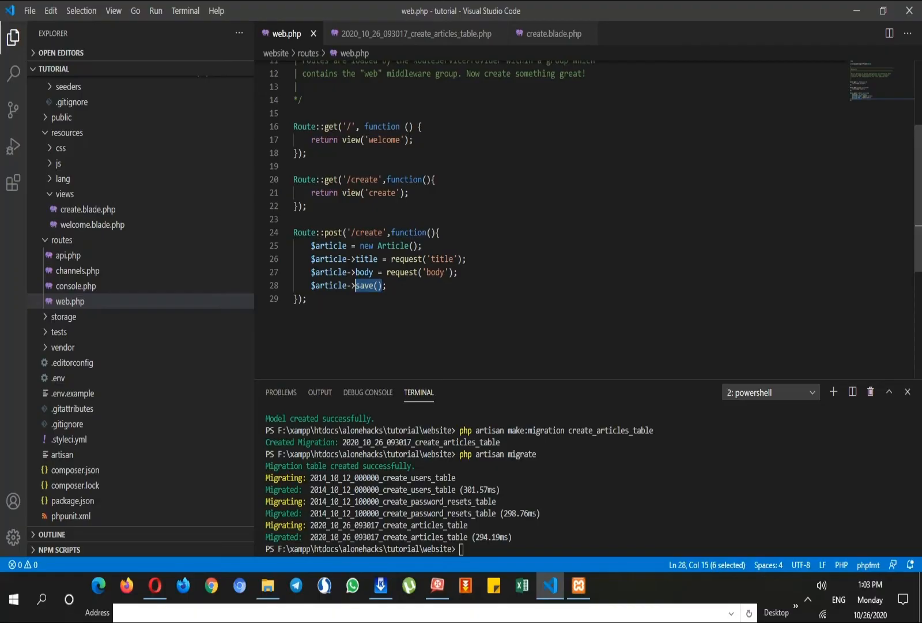
left_click(154, 584)
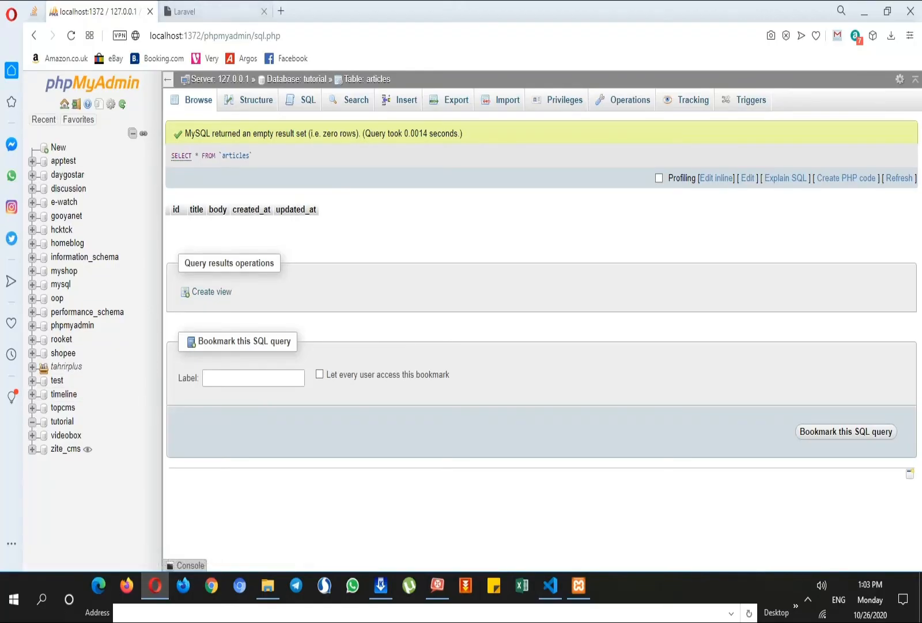
Step: Fill the localhost:8000/create form with title 1 and body 1 and send it
left_click(215, 11)
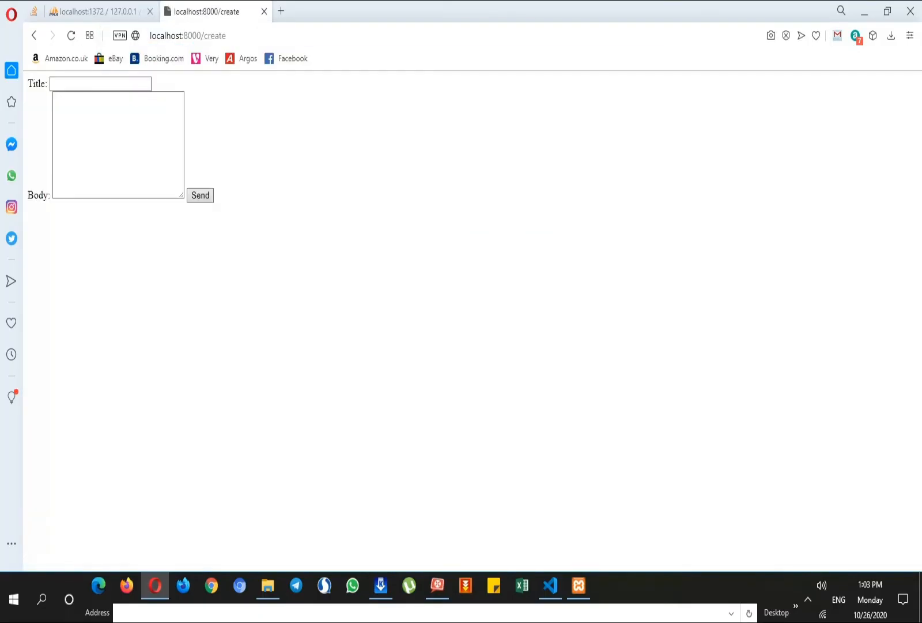
type("title 1")
type("body 1")
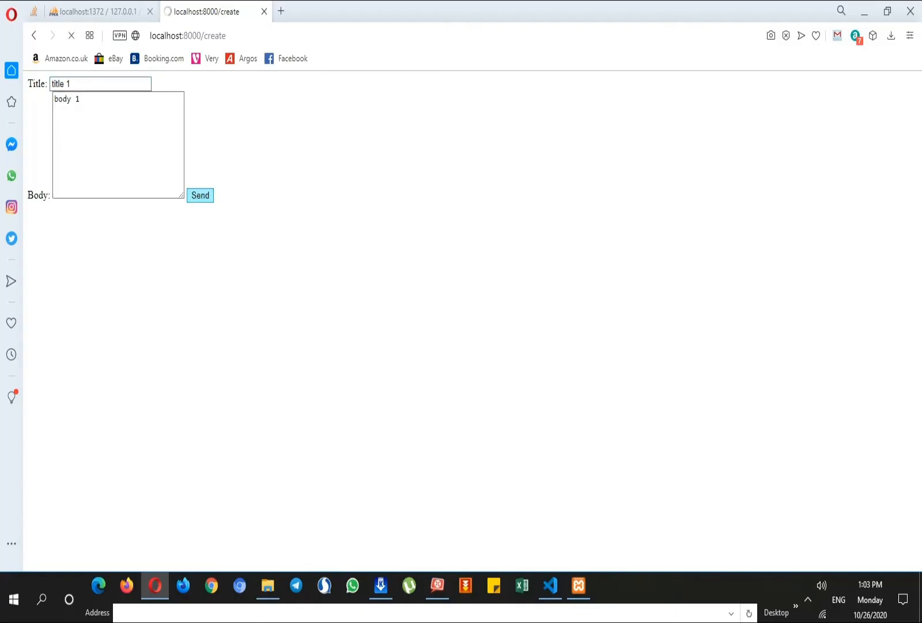
left_click(199, 195)
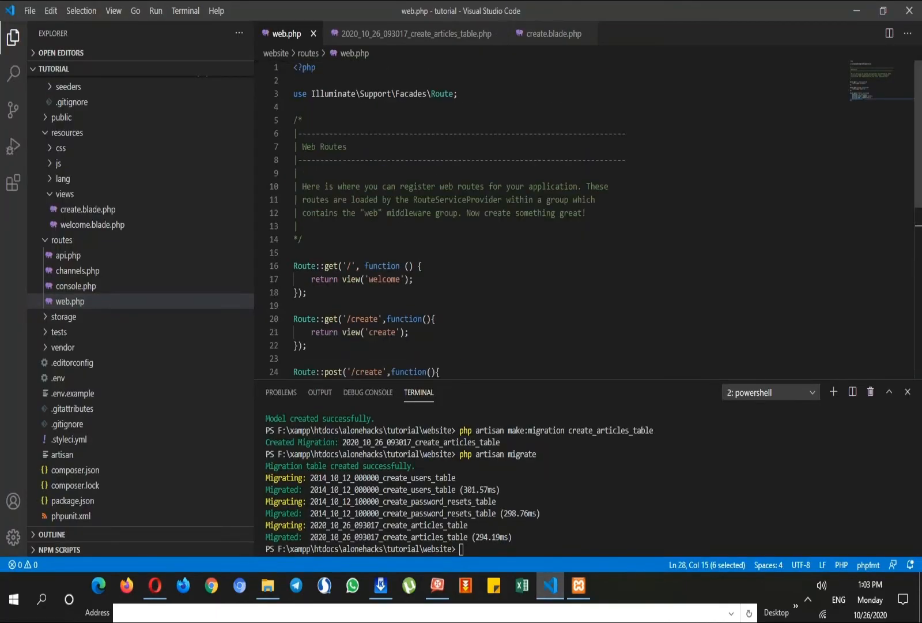
Step: Add use App\Models\Article; below the Route import and save web.php
type("u")
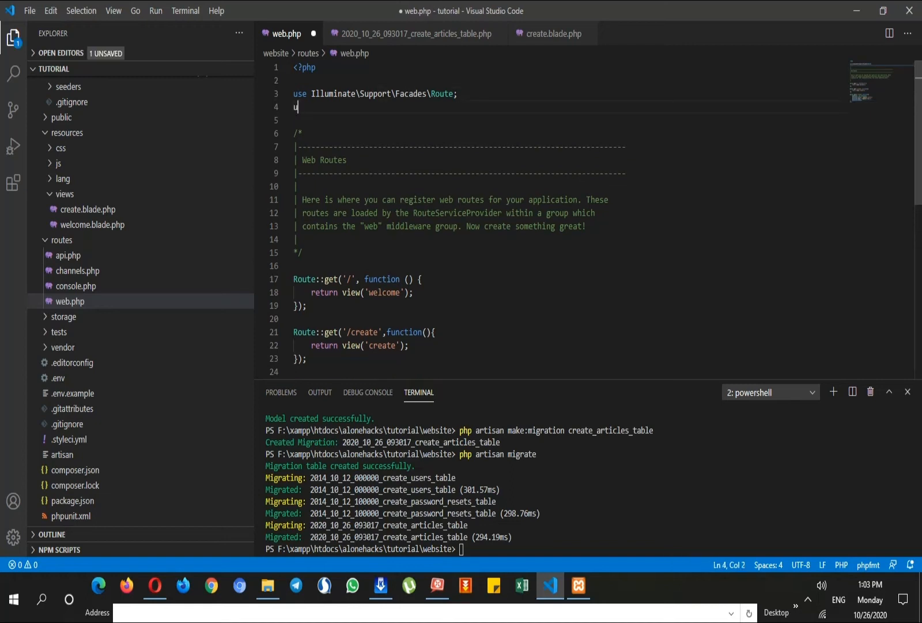
type("se App\\Models\\Article;")
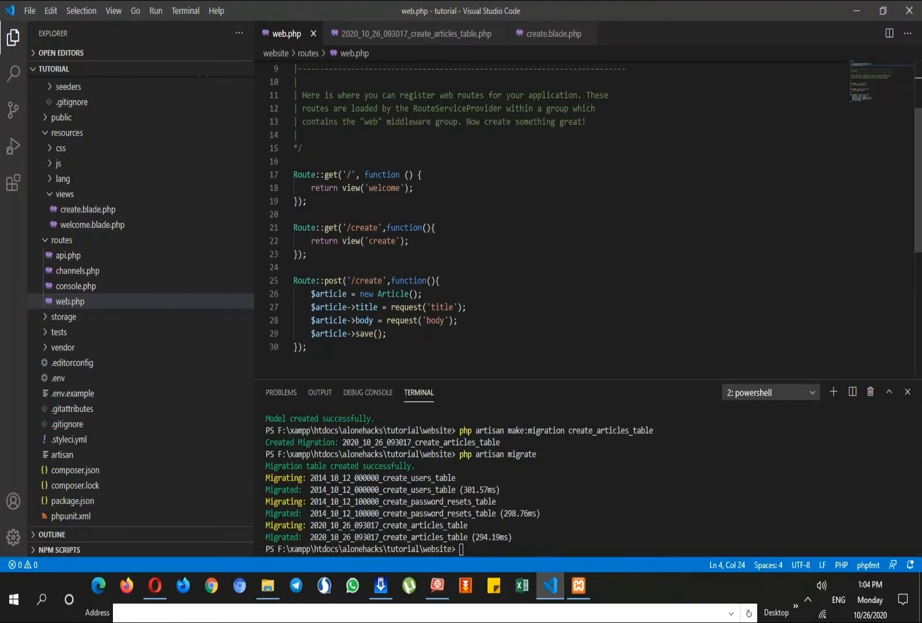
left_click(156, 585)
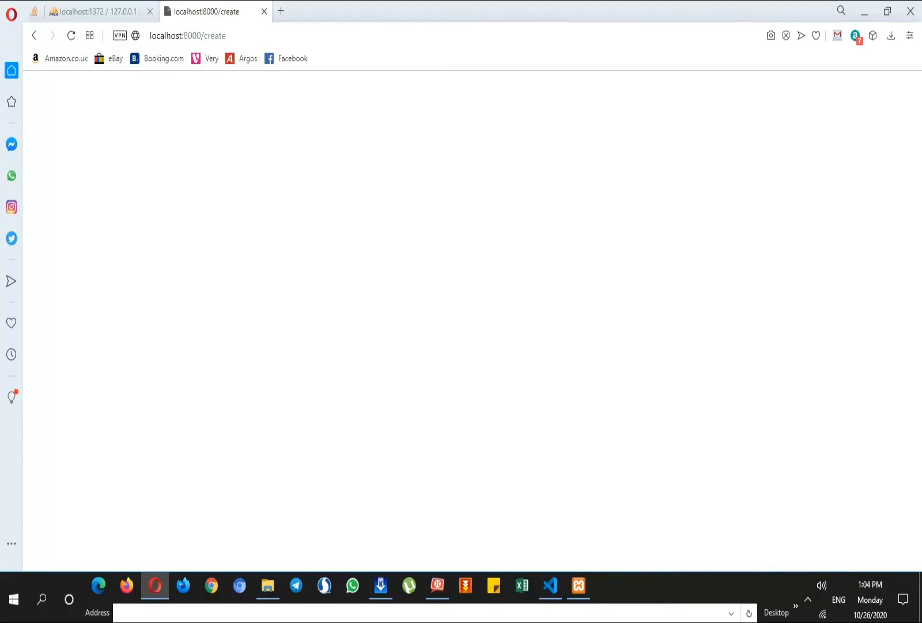
Step: Confirm the articles table in phpMyAdmin now shows a row with title 1 and body 1
left_click(96, 11)
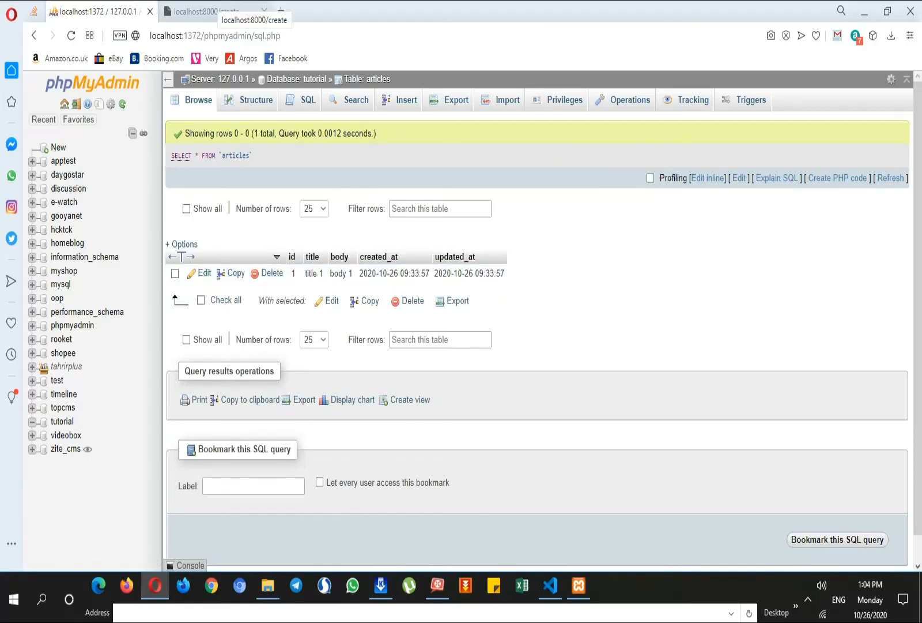
left_click(216, 12)
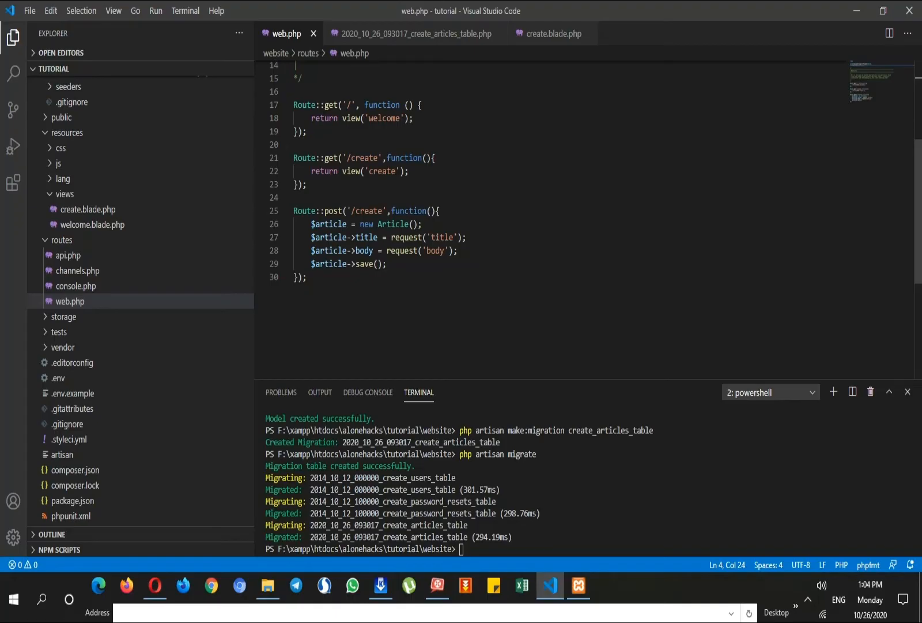
Step: Replace the old saving lines with an Article::create([...]) call in the POST /create route
key("Delete")
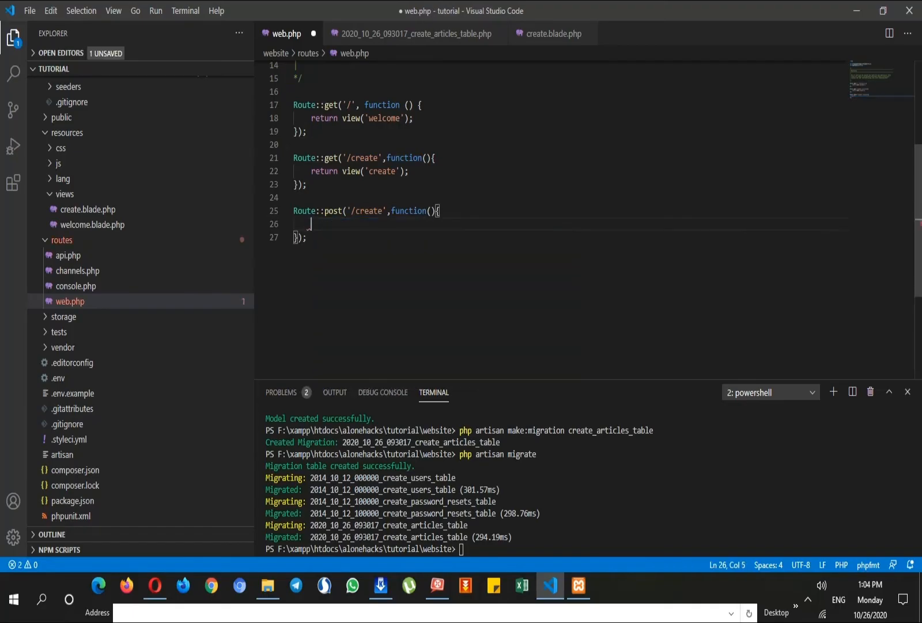
type("Article")
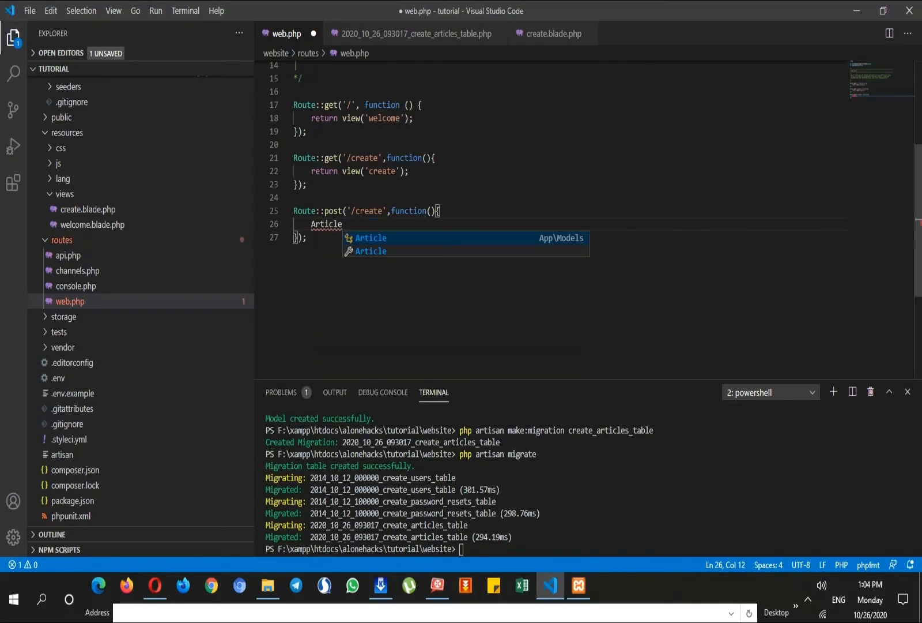
type("::create")
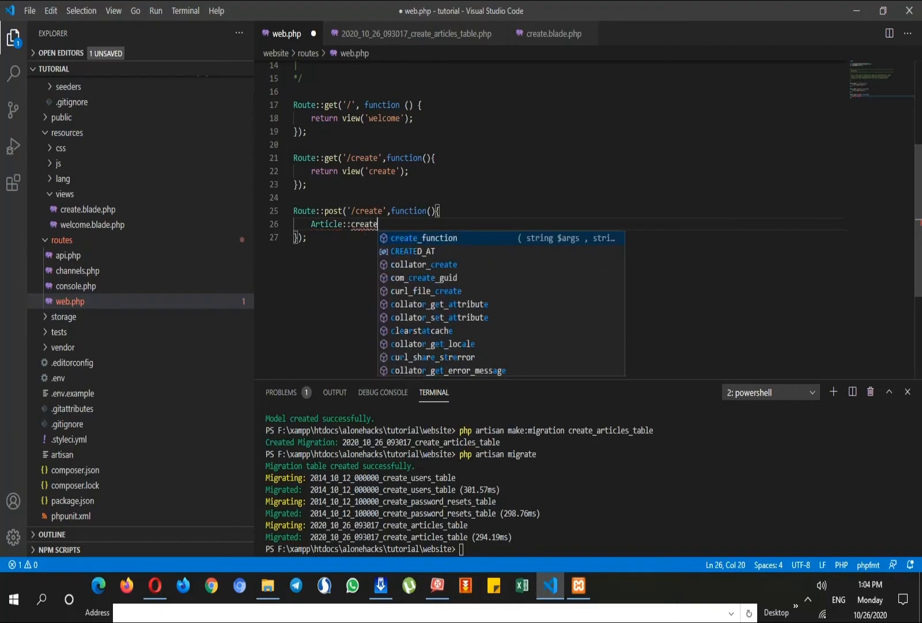
type("([")
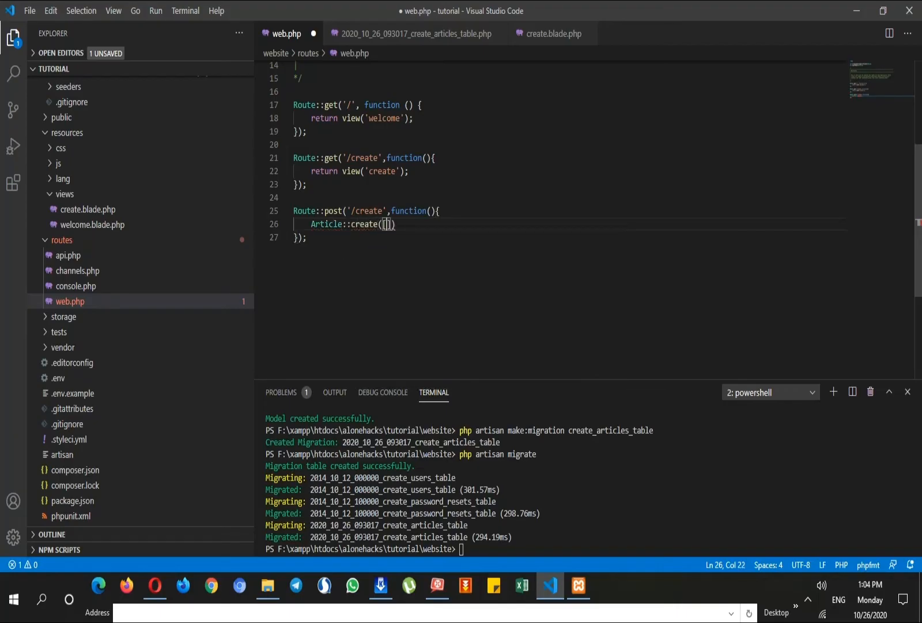
key("Enter")
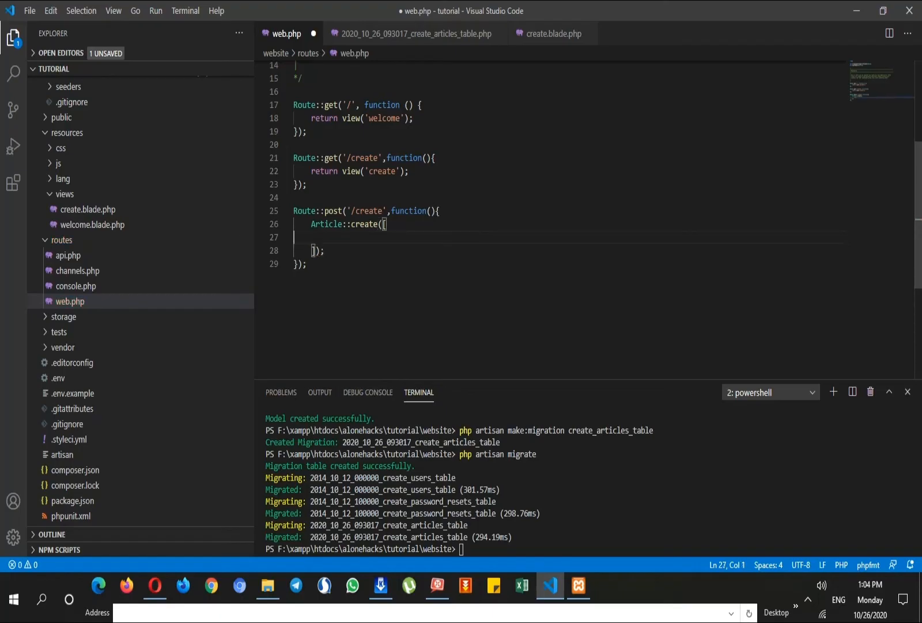
Step: Fill the create array with 'title' => request('title') and 'body' => request('body')
type("''")
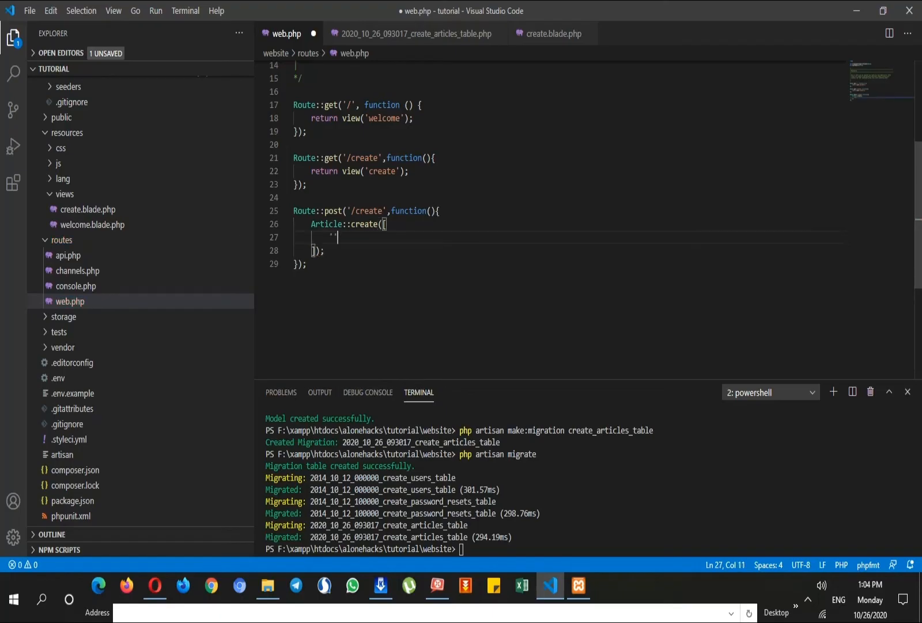
type("title")
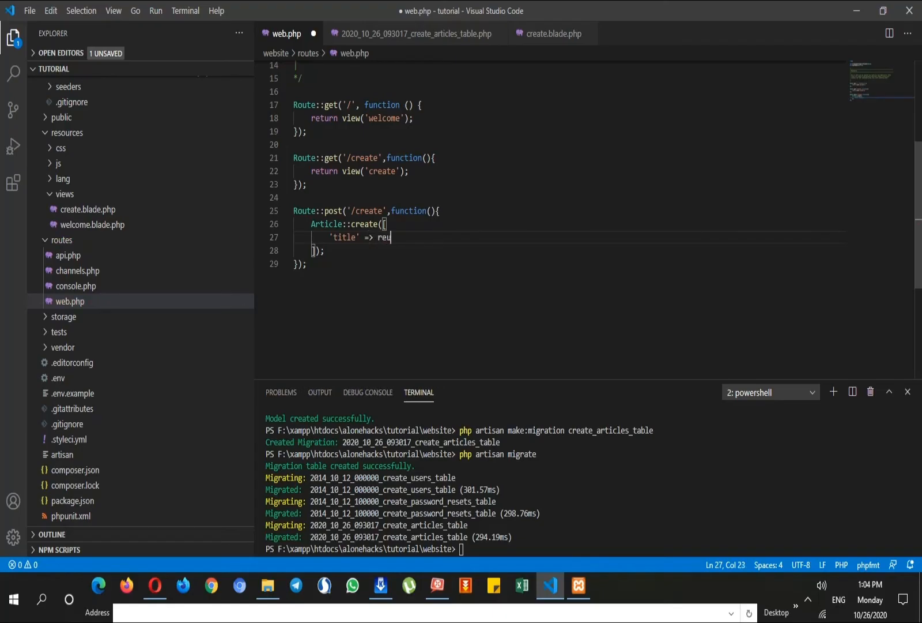
type("quest(),")
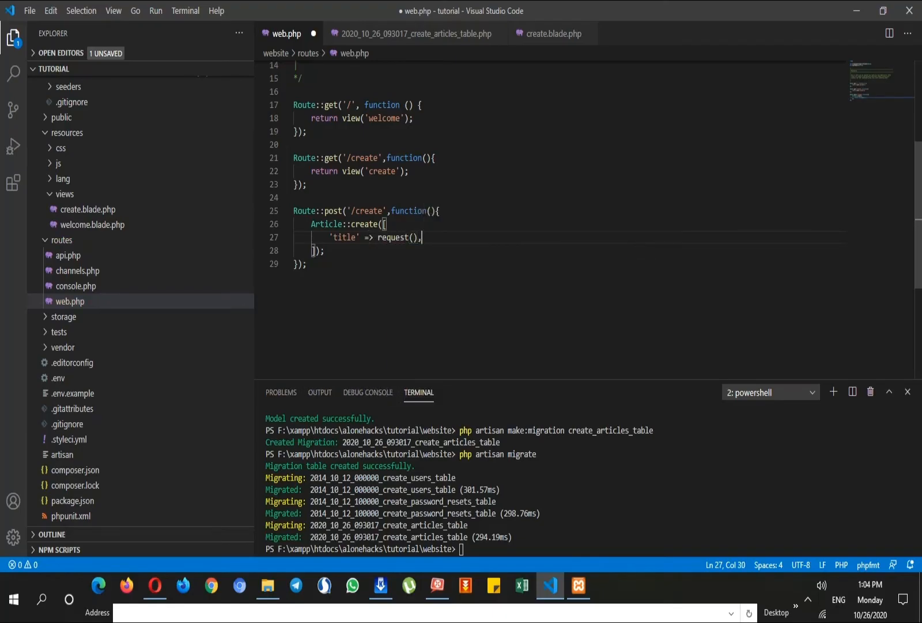
type("'title'")
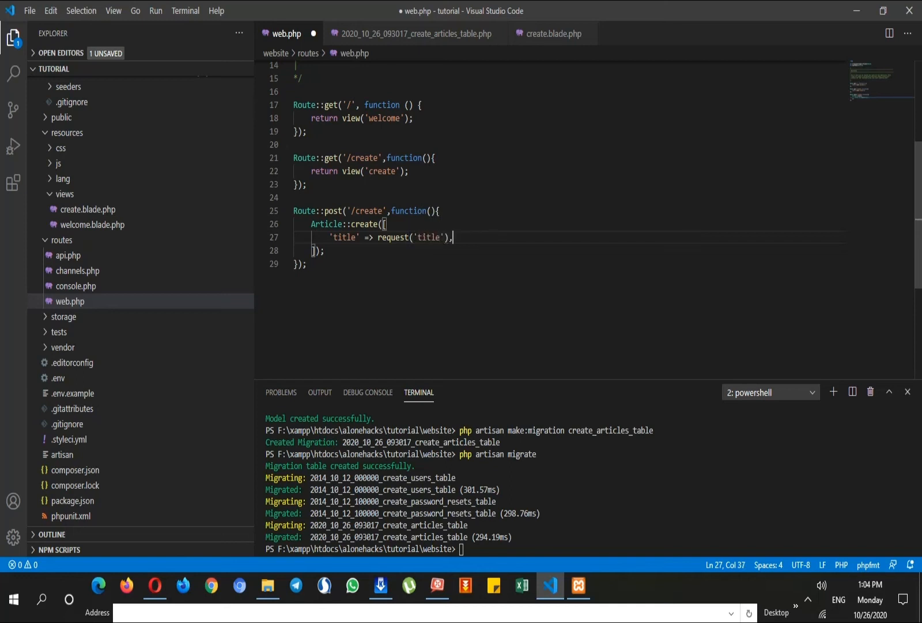
type("'body'")
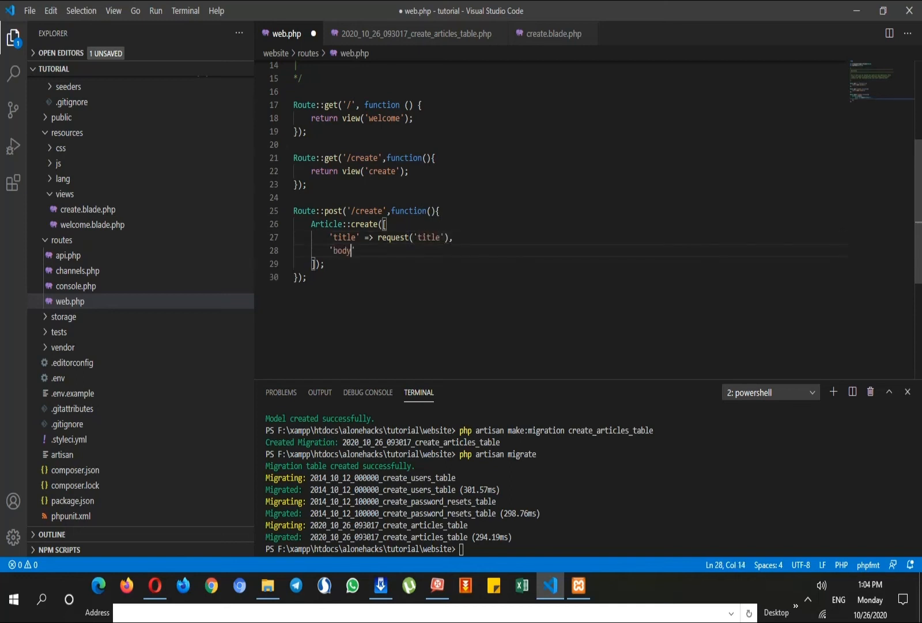
type("=> request(")
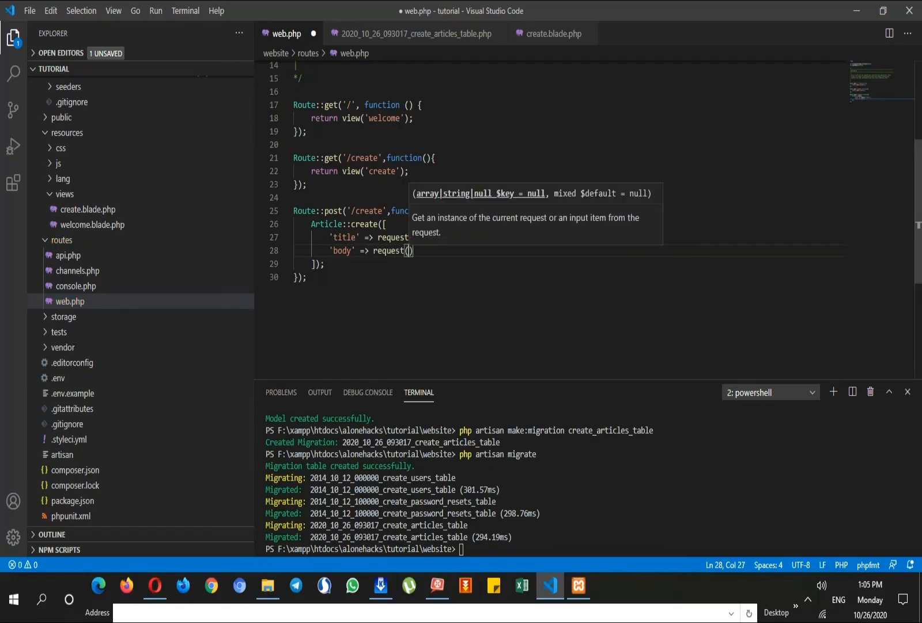
type("'body'")
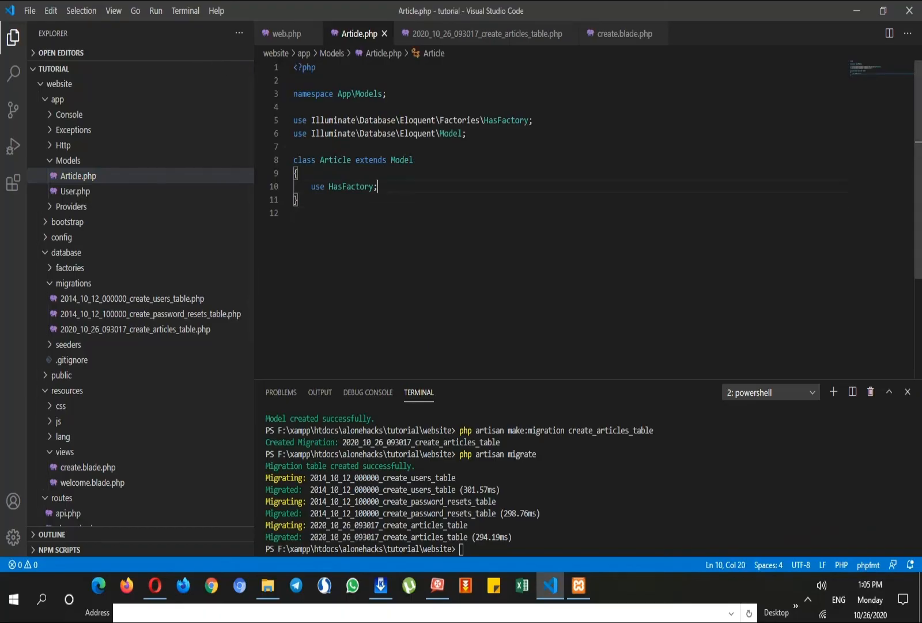
Step: Declare protected $fillable = ['title','body'] in the Article model and save it
type("use")
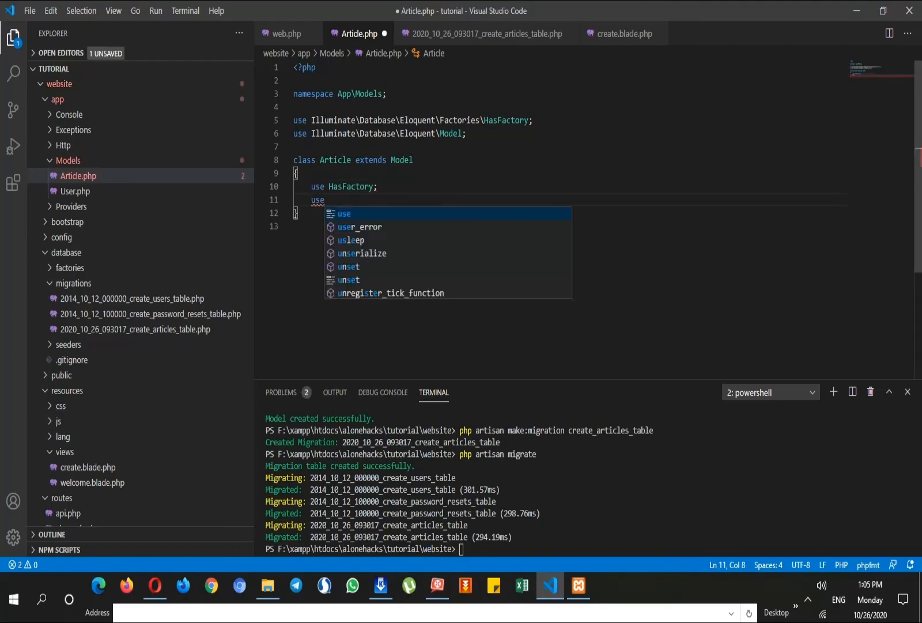
type("protected")
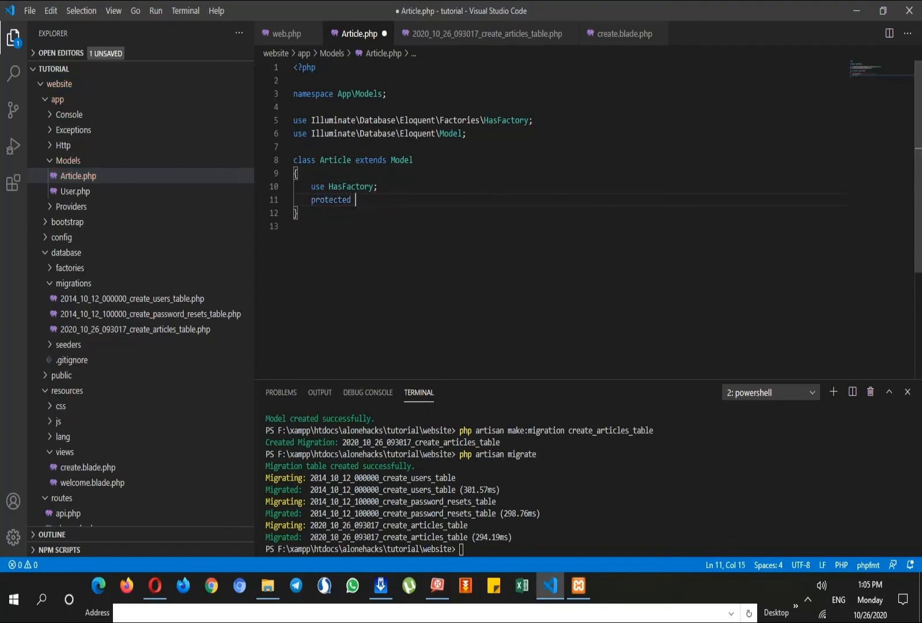
type("$fillable = [")
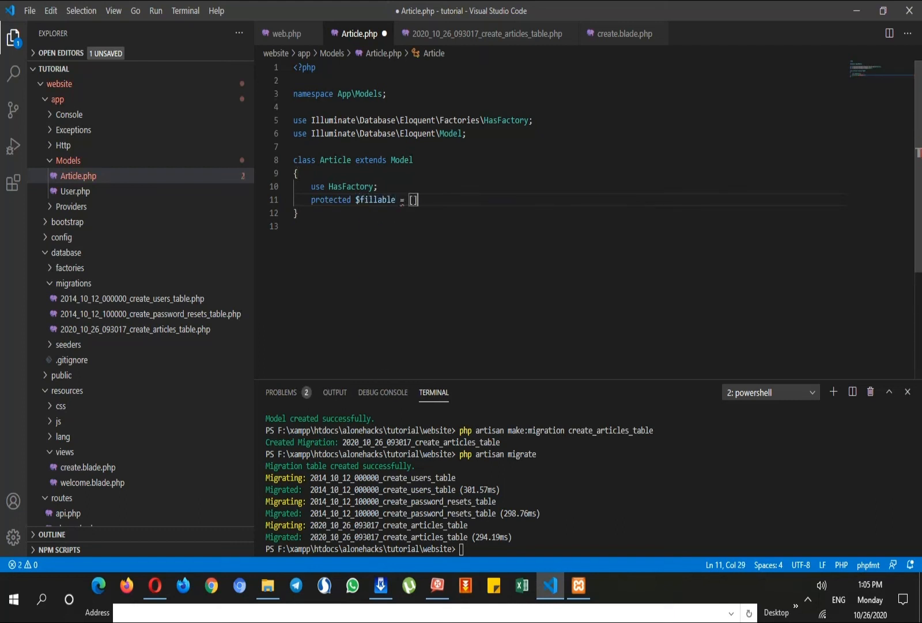
type("''")
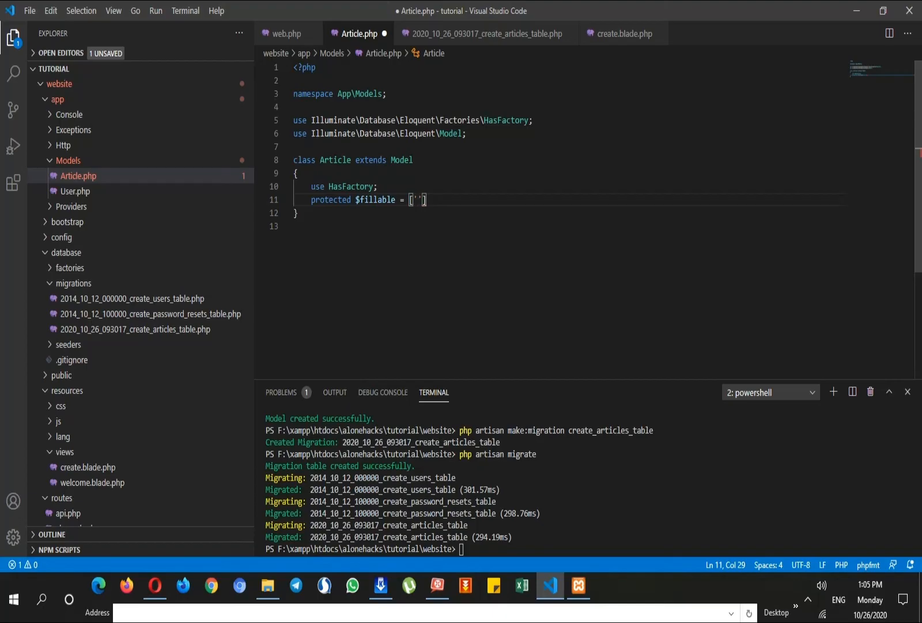
type("title',")
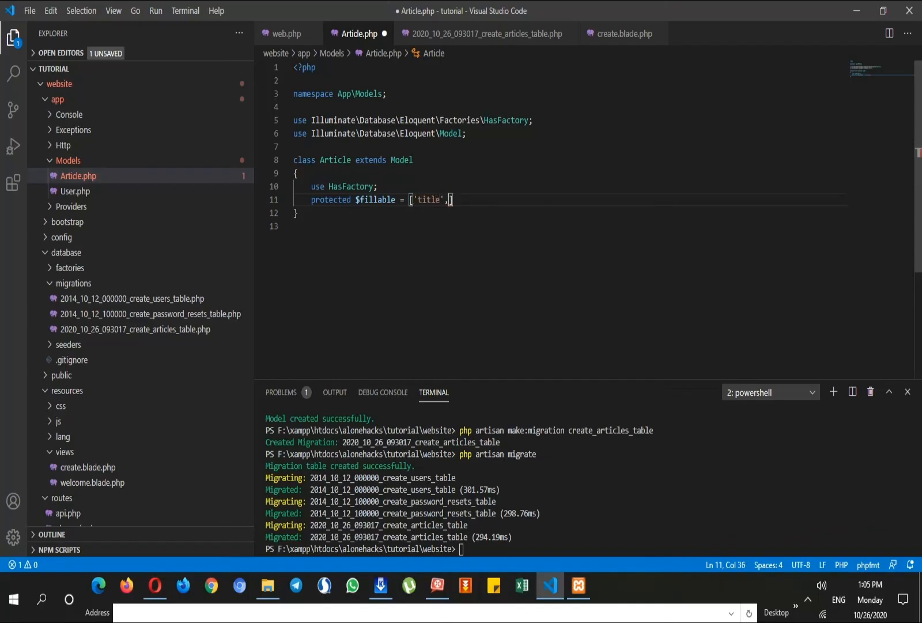
type("'body'];")
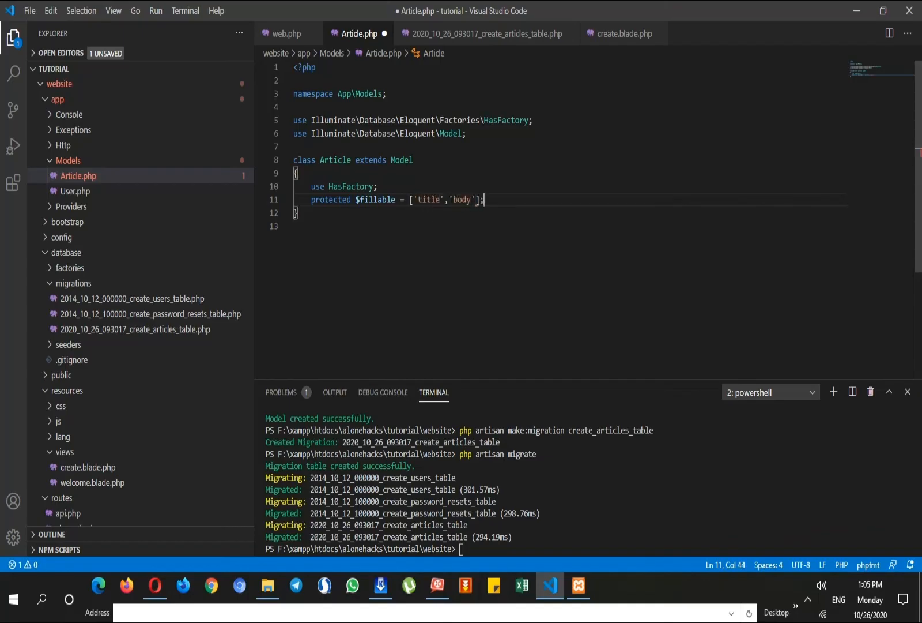
key("ctrl+s")
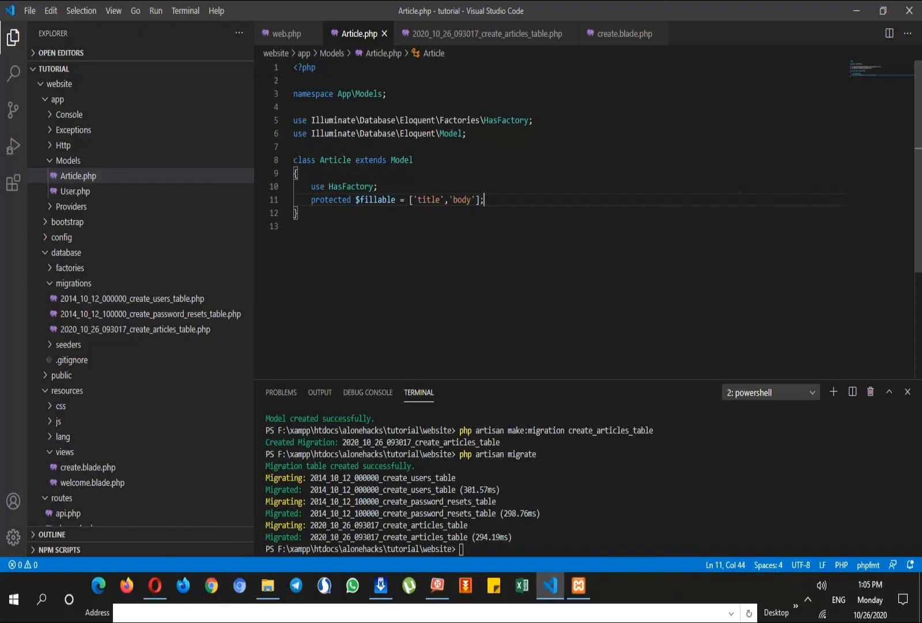
left_click(155, 587)
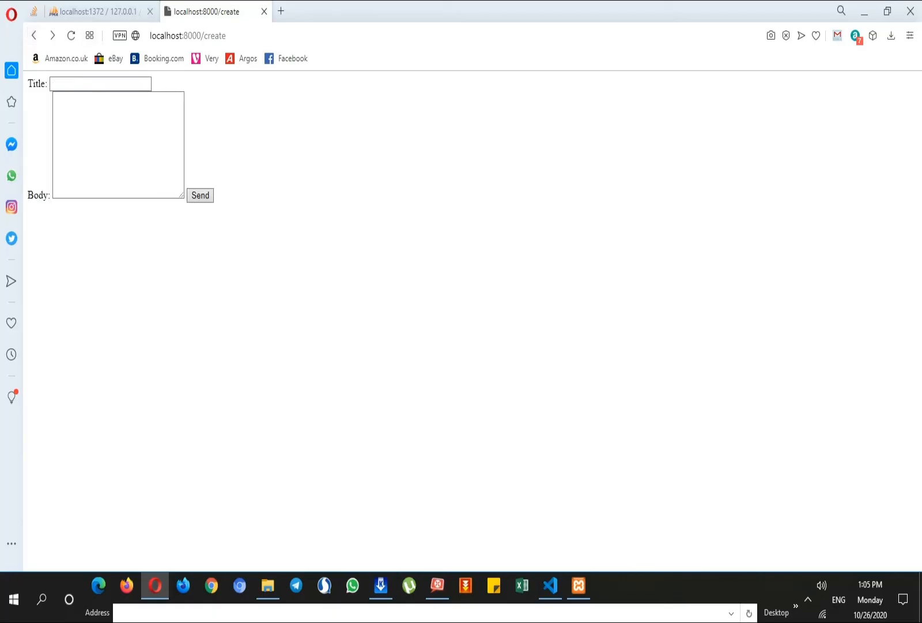
Step: Submit the create form with title 2 and body 2, then go check the database
type("tit")
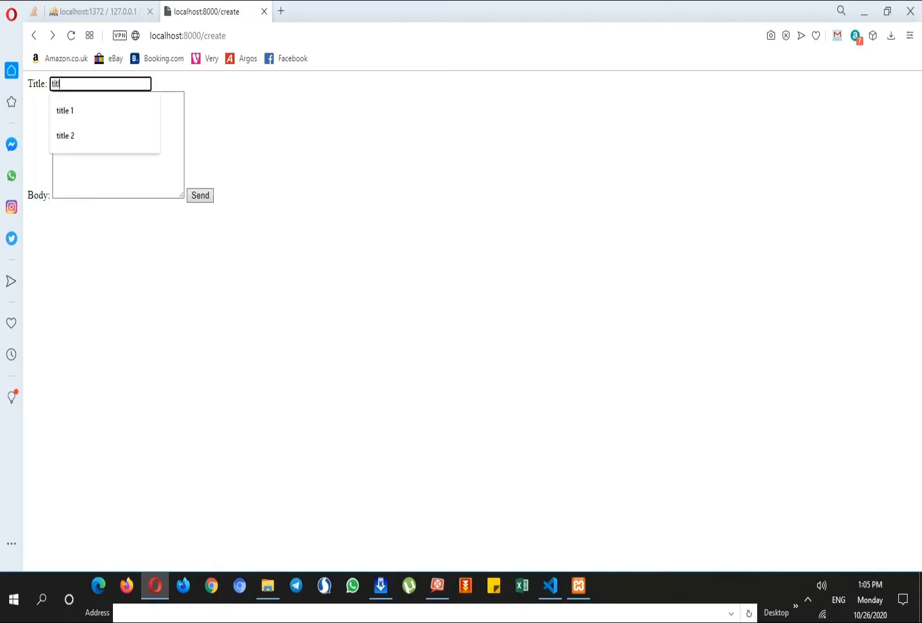
left_click(64, 135)
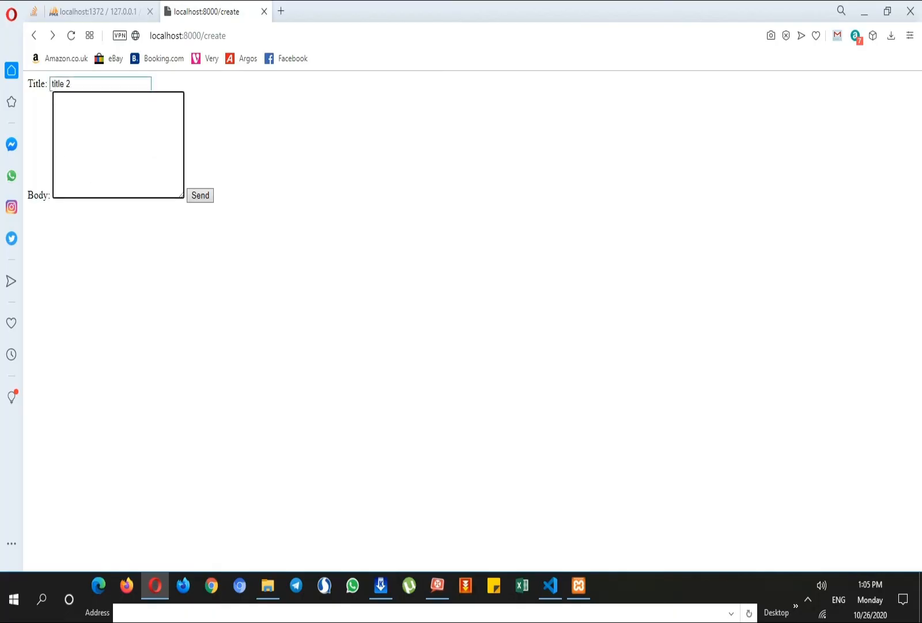
type("body 2")
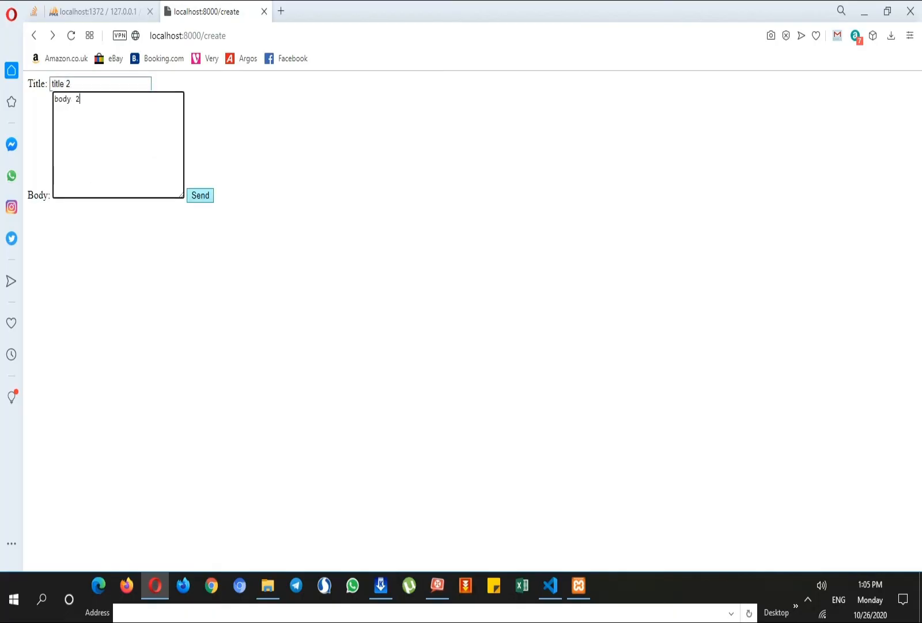
left_click(199, 195)
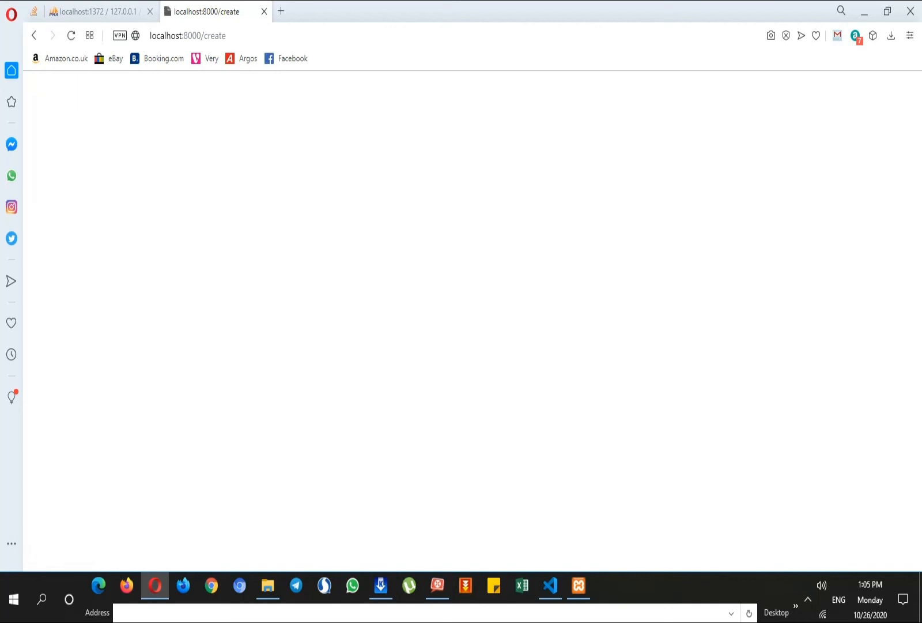
left_click(95, 11)
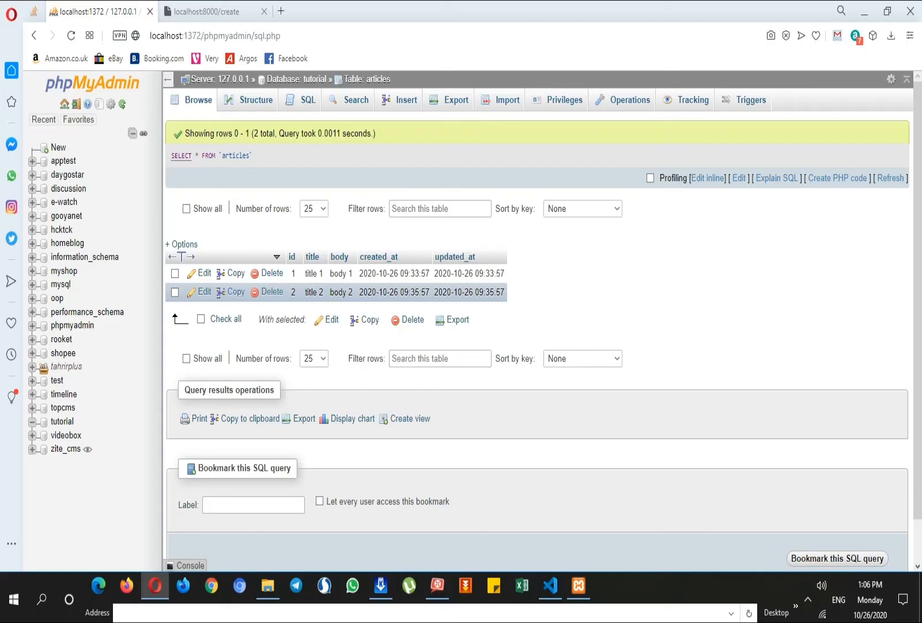
Step: Return to the code editor after confirming both article rows in phpMyAdmin
left_click(549, 585)
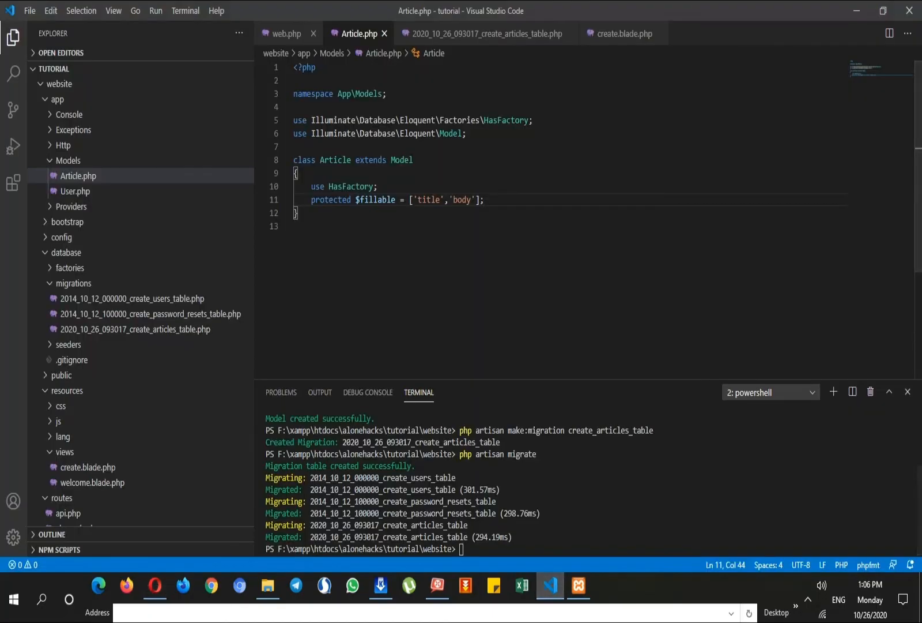
Step: End the POST /create route with return redirect('/create'), removing the leftover return view line
left_click(285, 33)
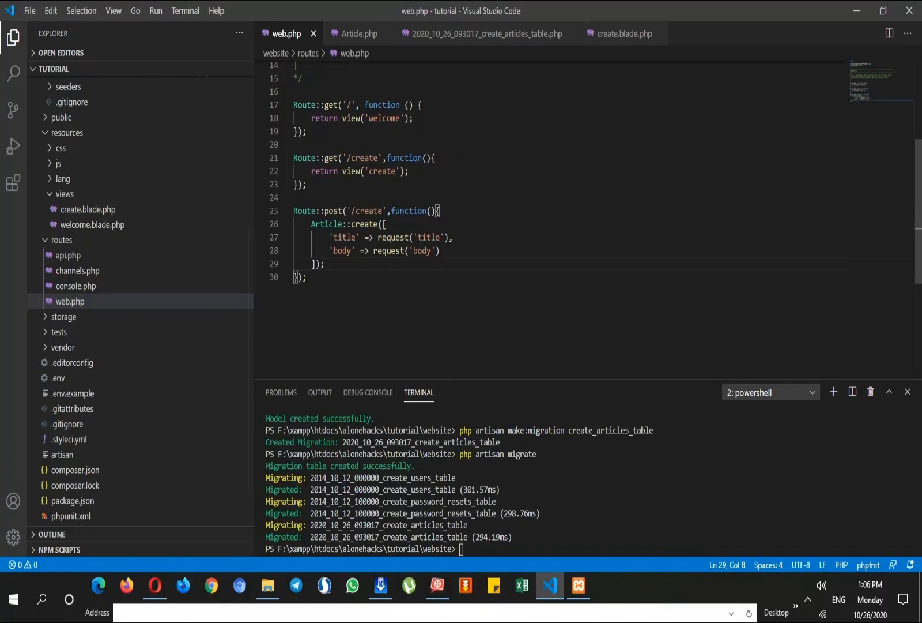
type("return")
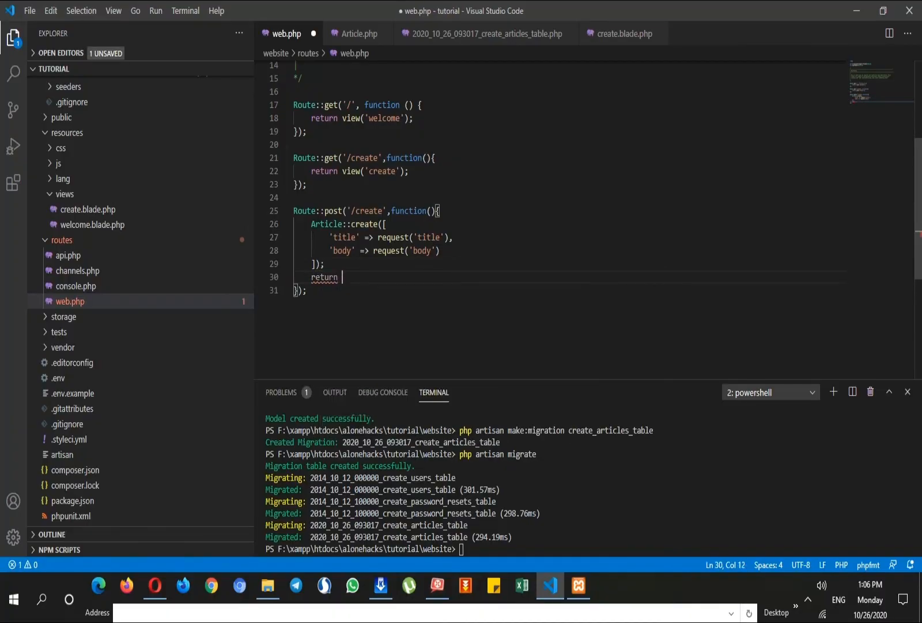
type("redirect('/c")
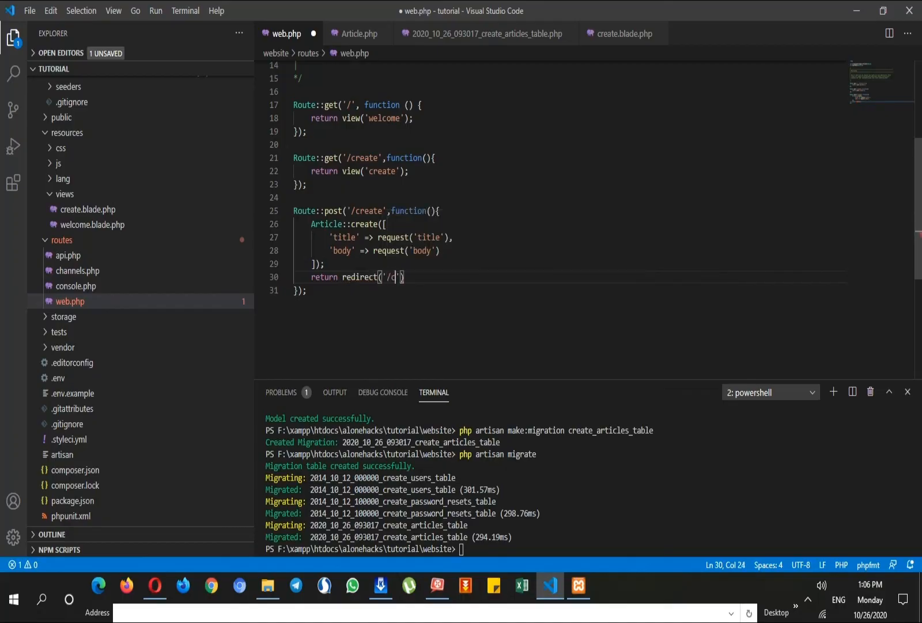
type("reate")
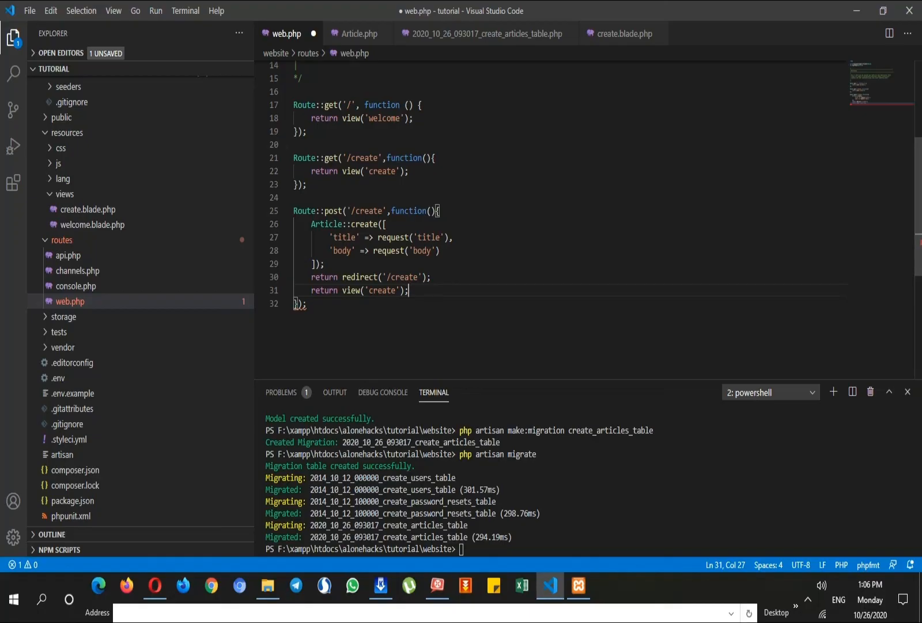
left_click_drag(410, 290, 294, 291)
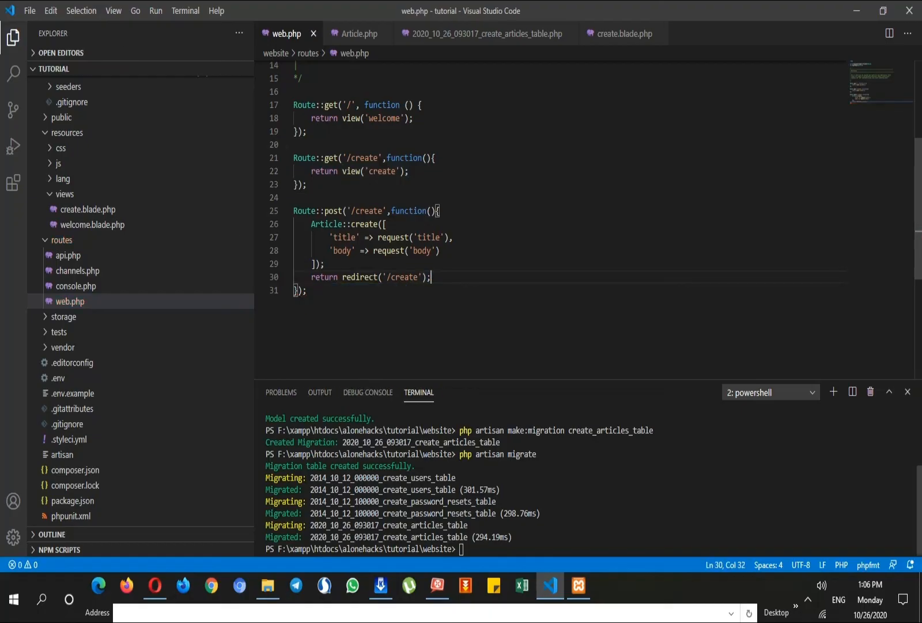
left_click(155, 585)
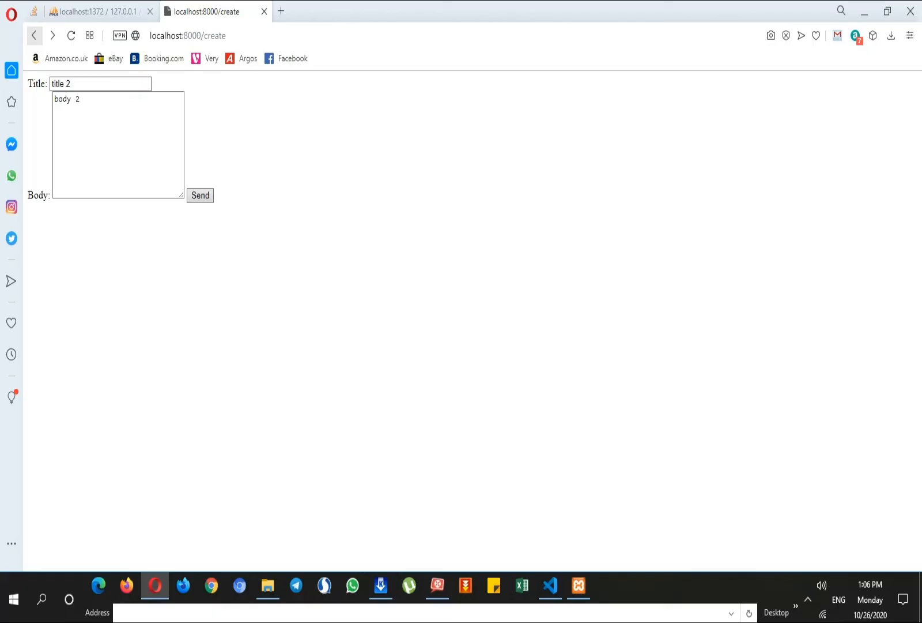
Step: Submit the fresh create form with title 3 and body 3, landing back on an empty form
left_click(200, 195)
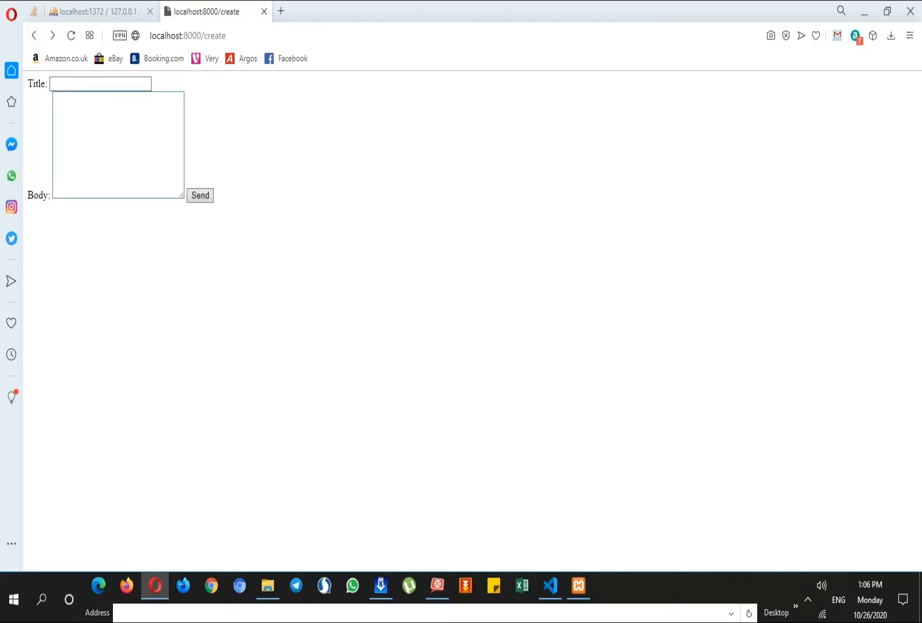
type("title 3")
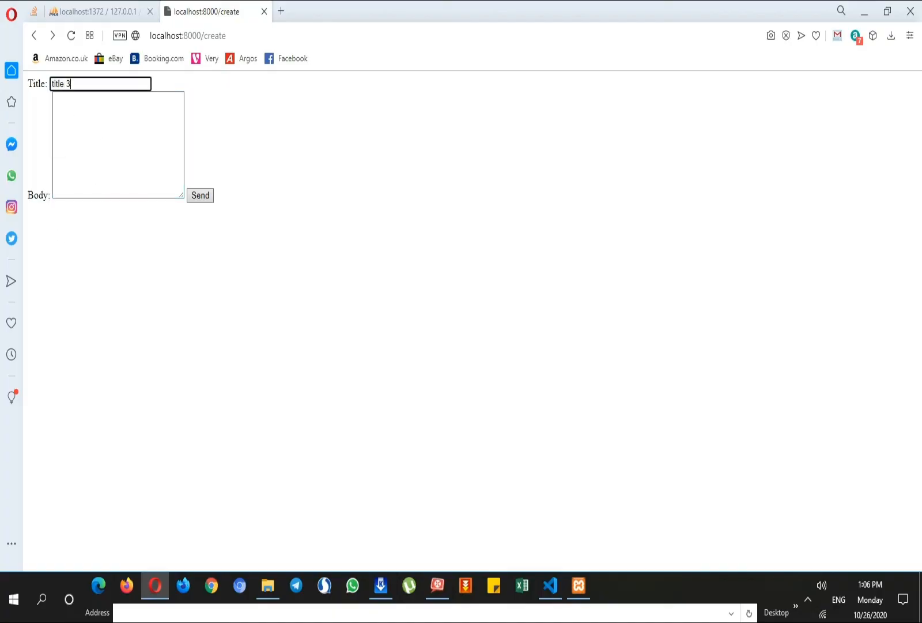
type("body 3")
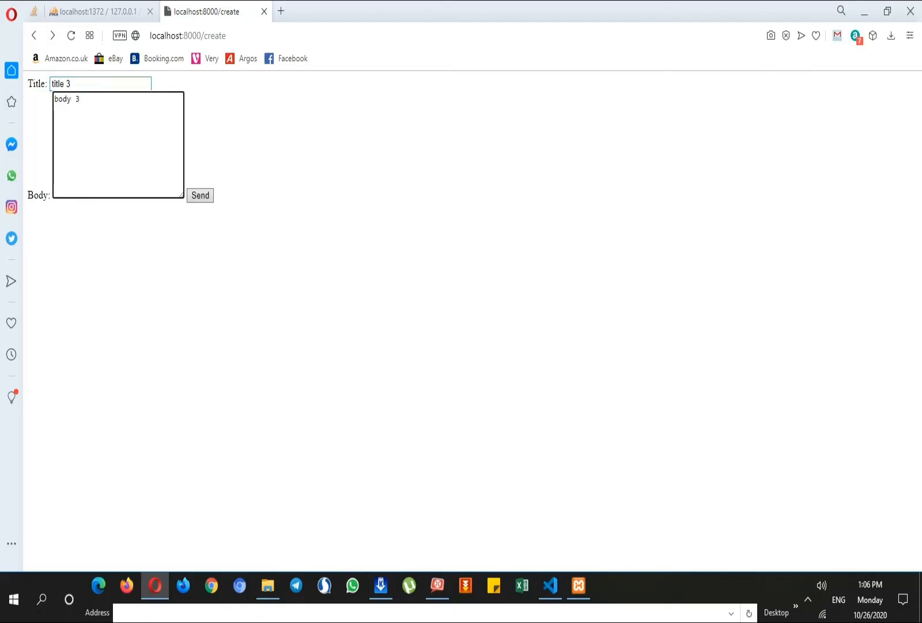
left_click(199, 195)
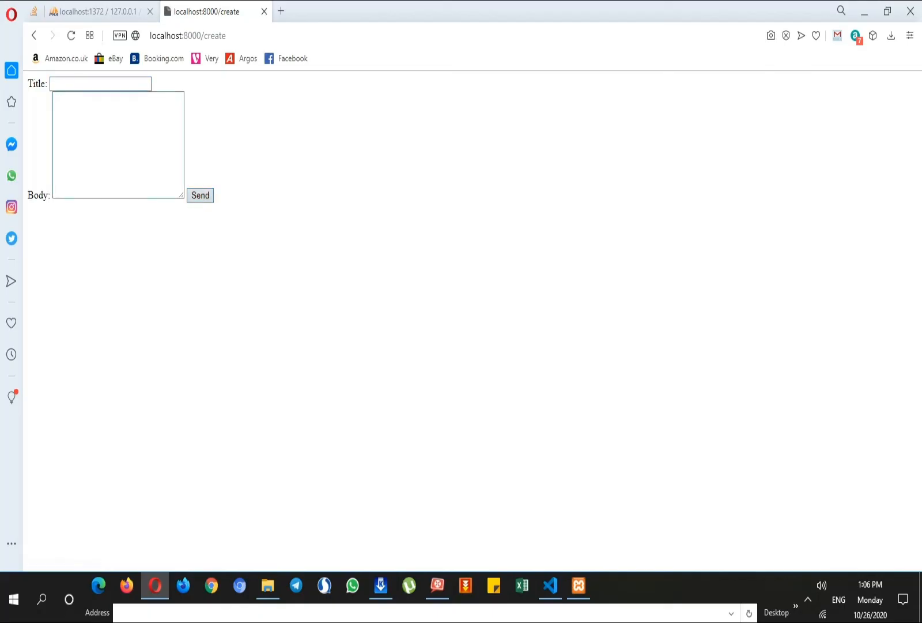